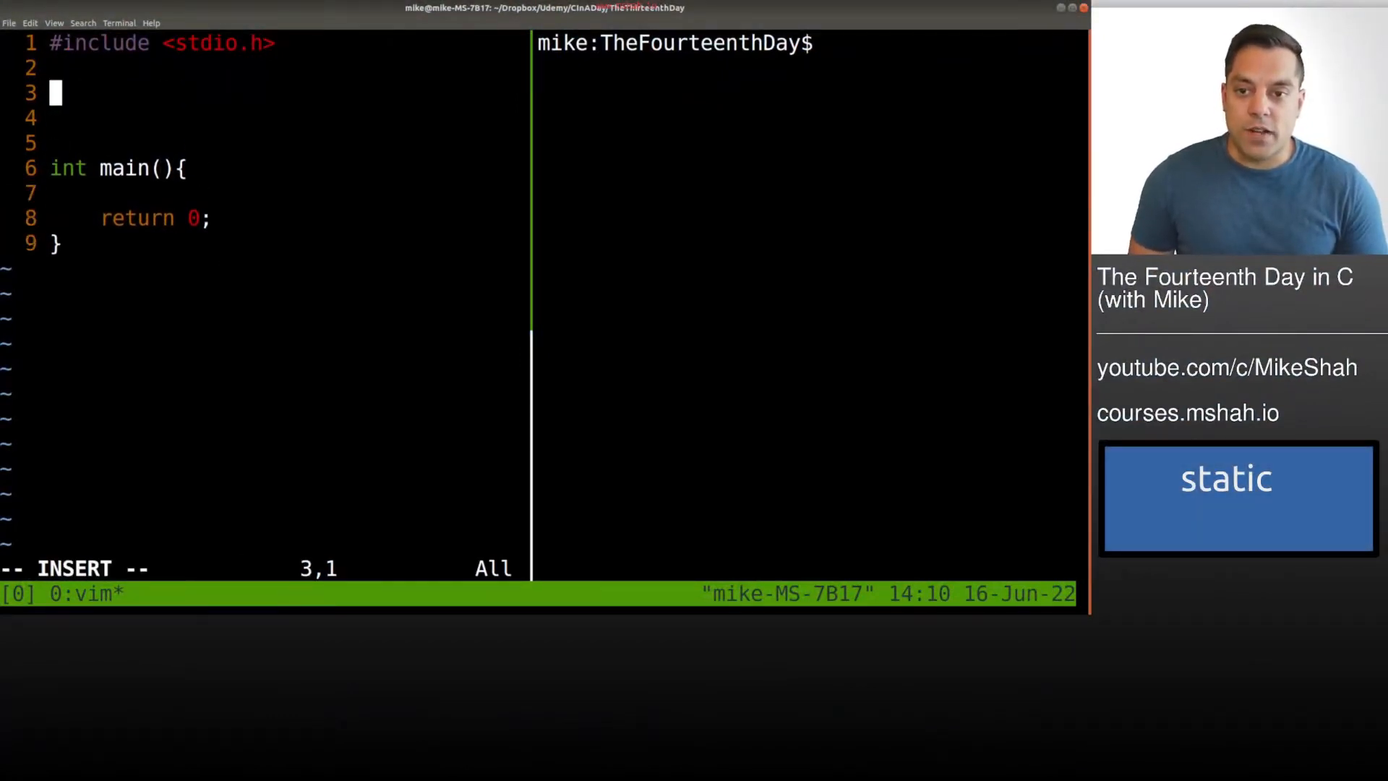
- Define int function(){ return 0; } above main
text(int)
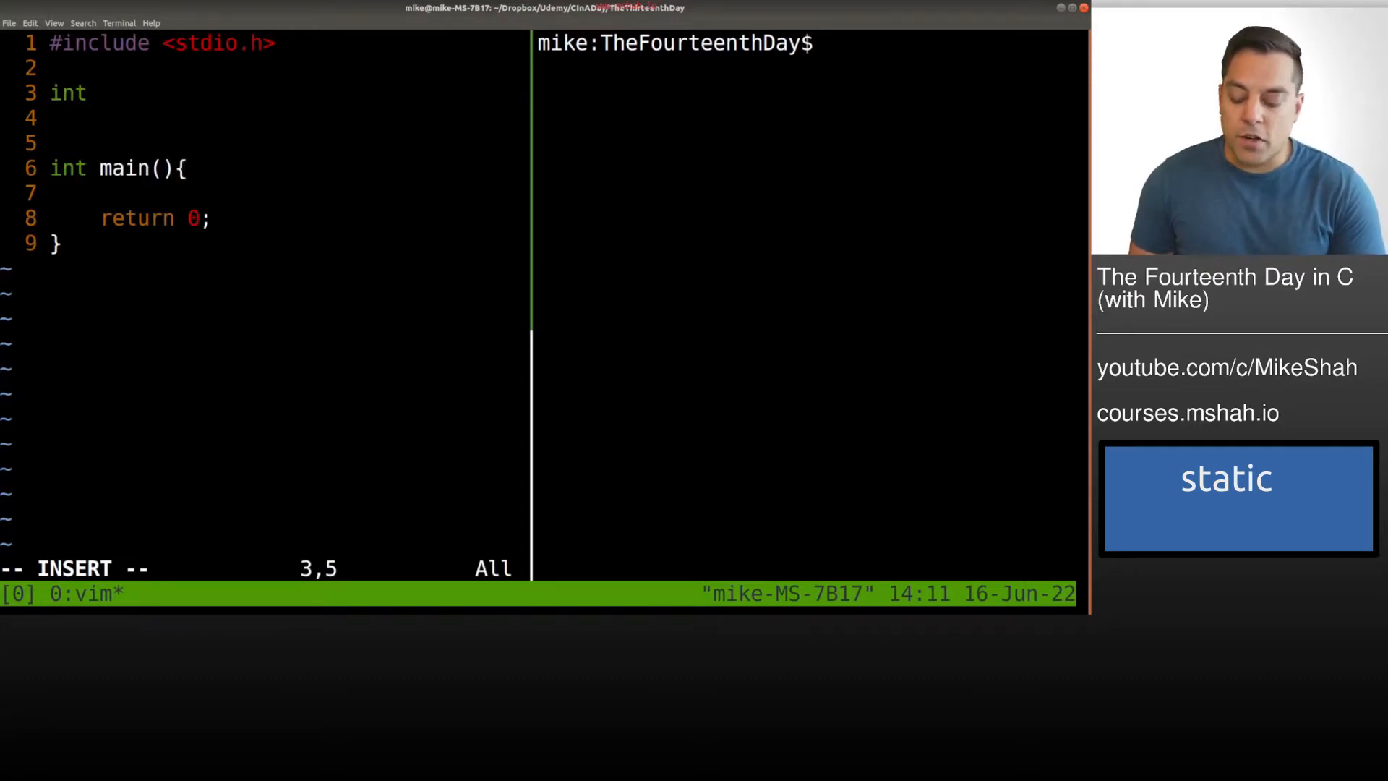
text(function(){)
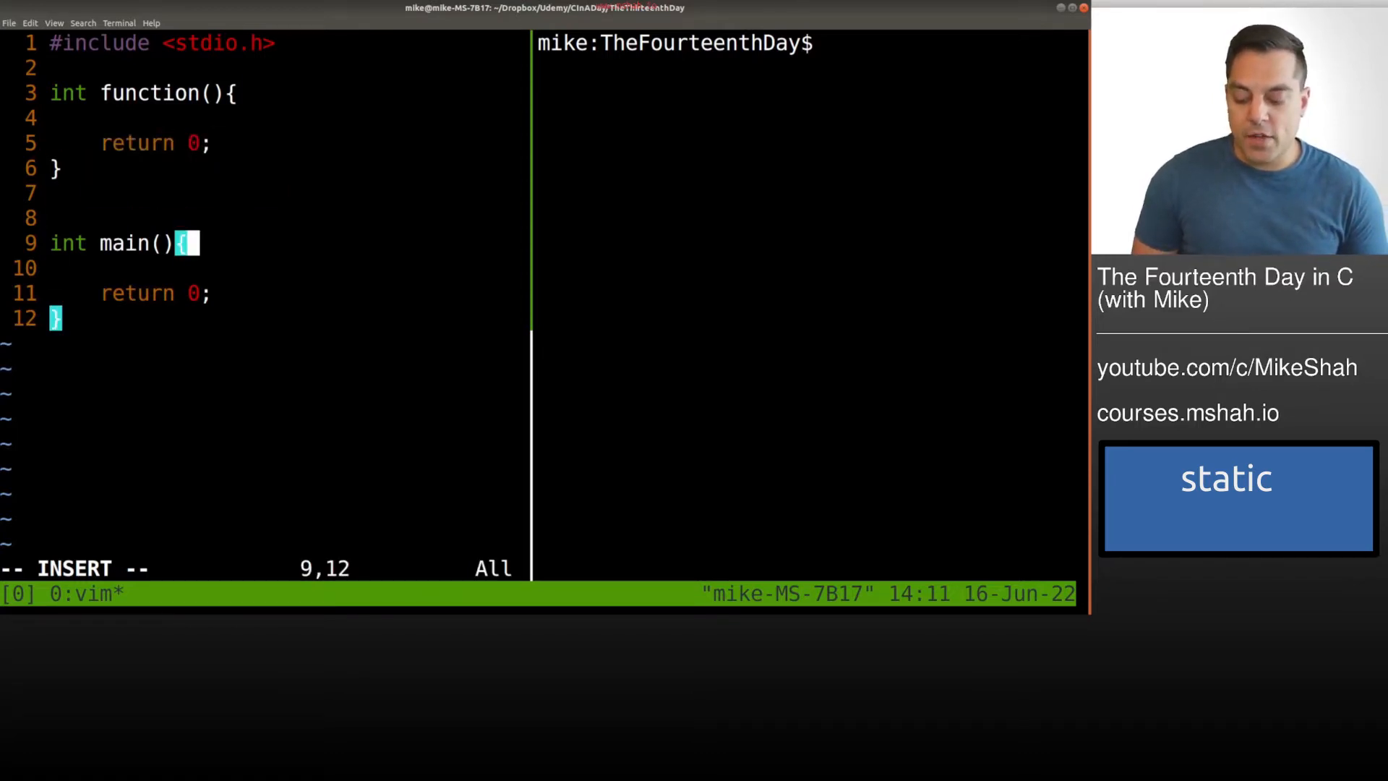
- Add a for loop (int i=0; i<10; i++) in main that calls function()
text(for)
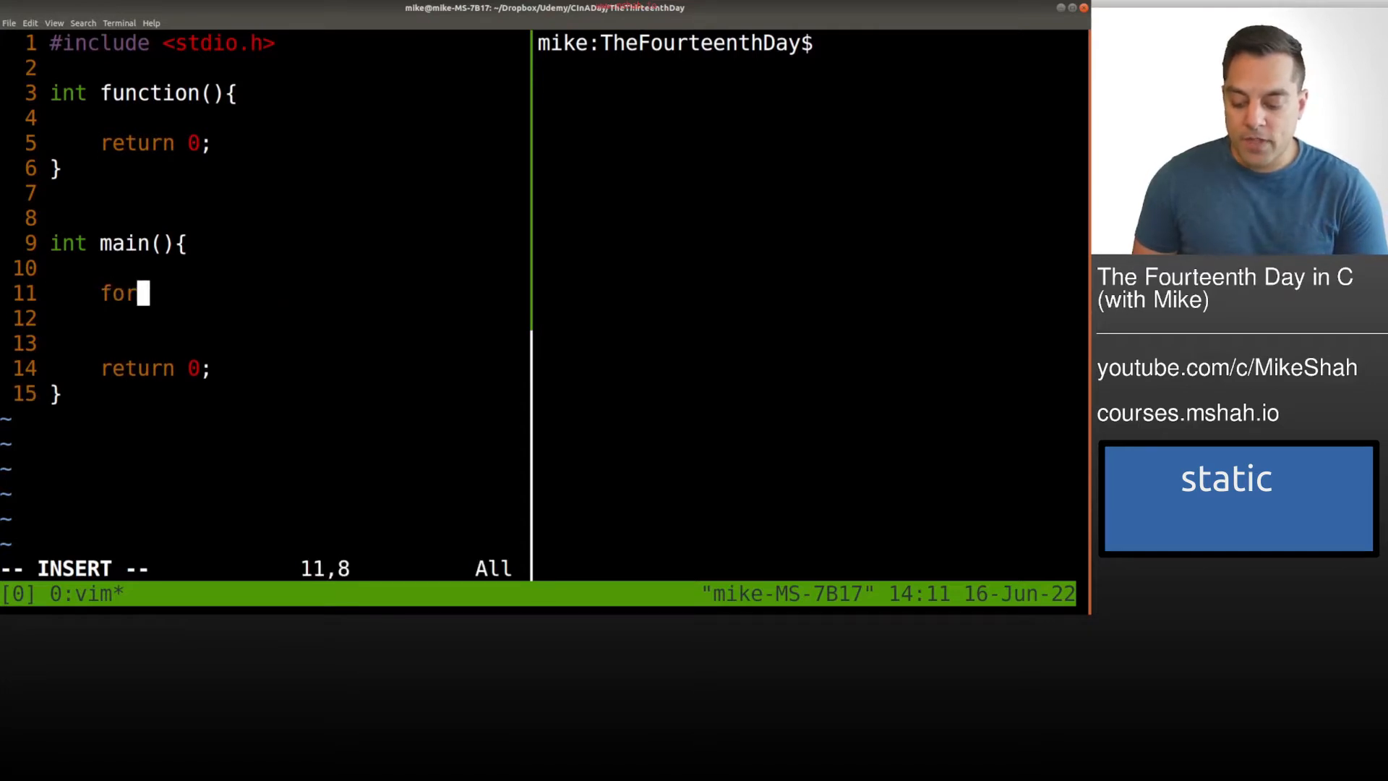
text((int i=0;i)
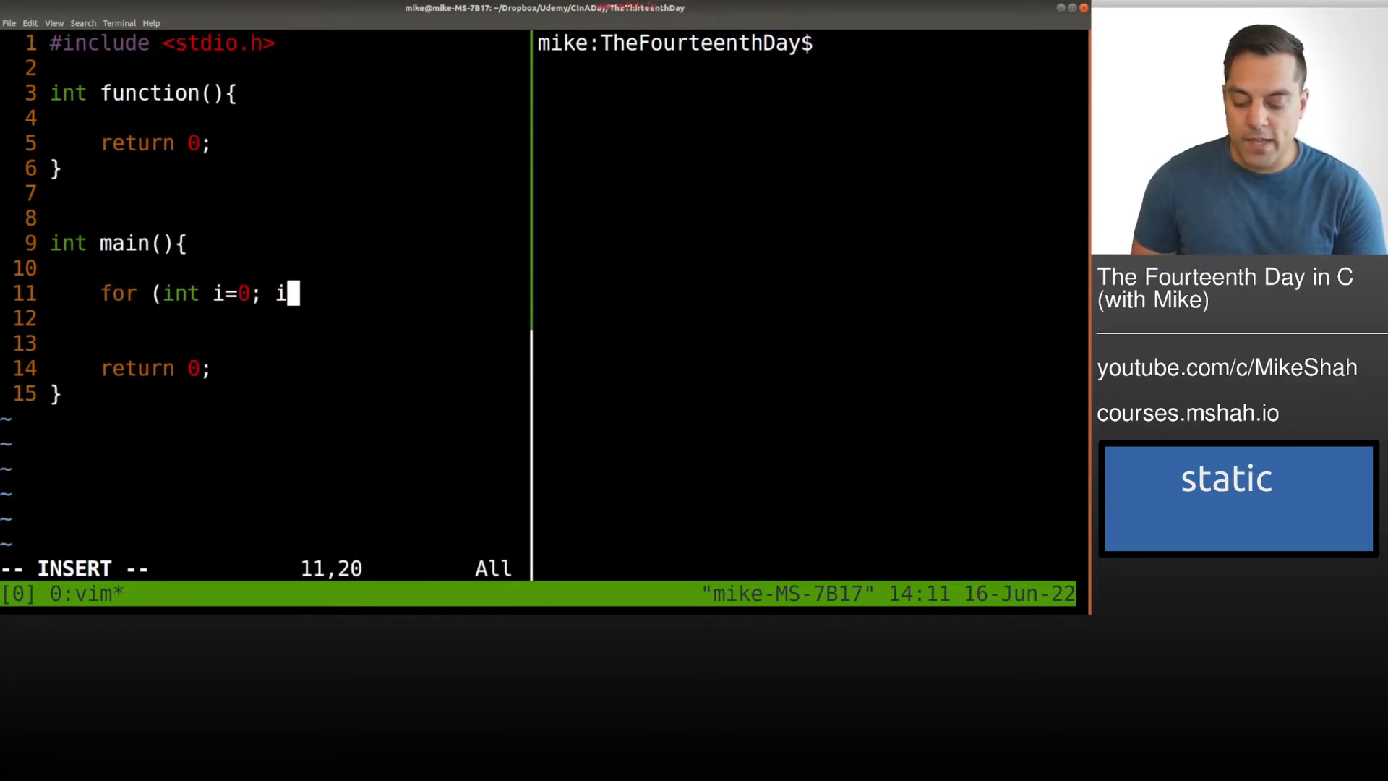
text(<10; i++){)
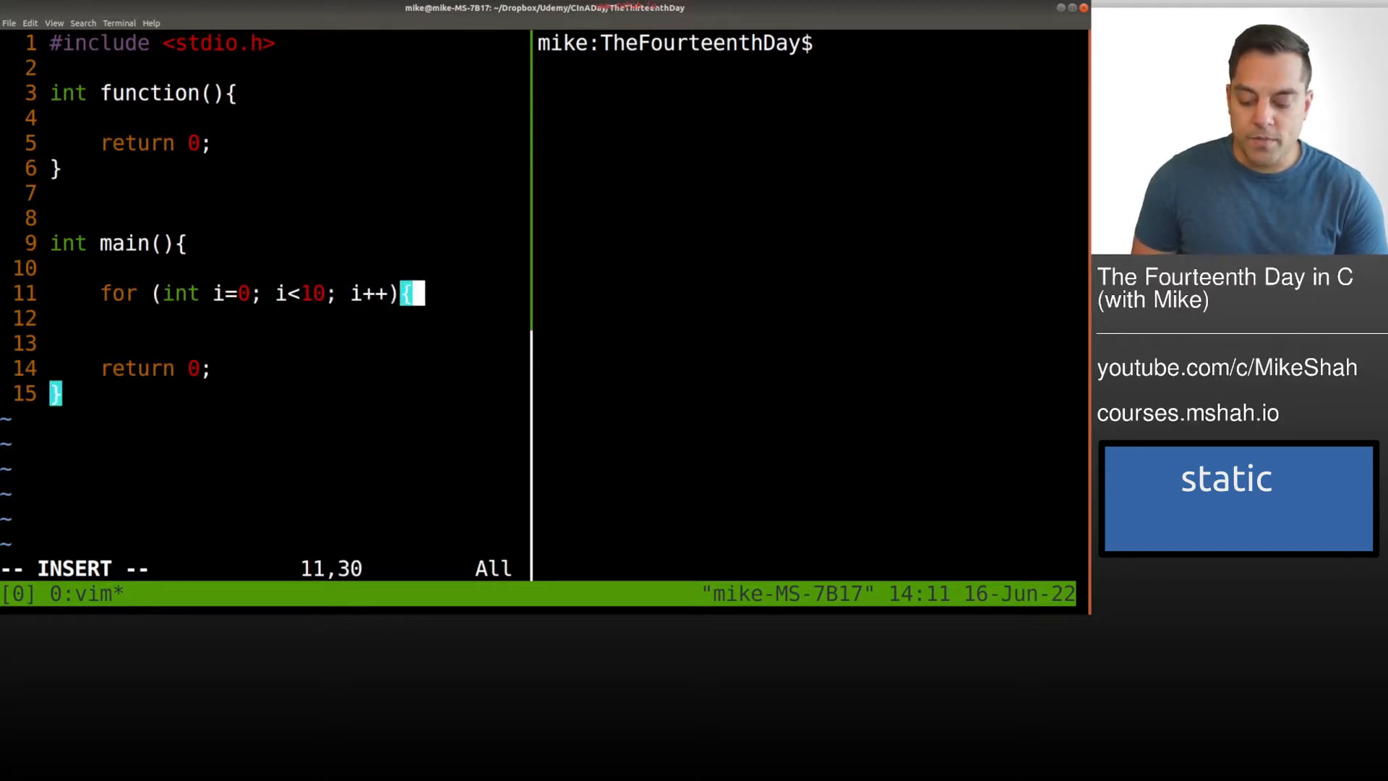
text(function();)
click(808, 43)
text(gcc -Wall main.c -o prog)
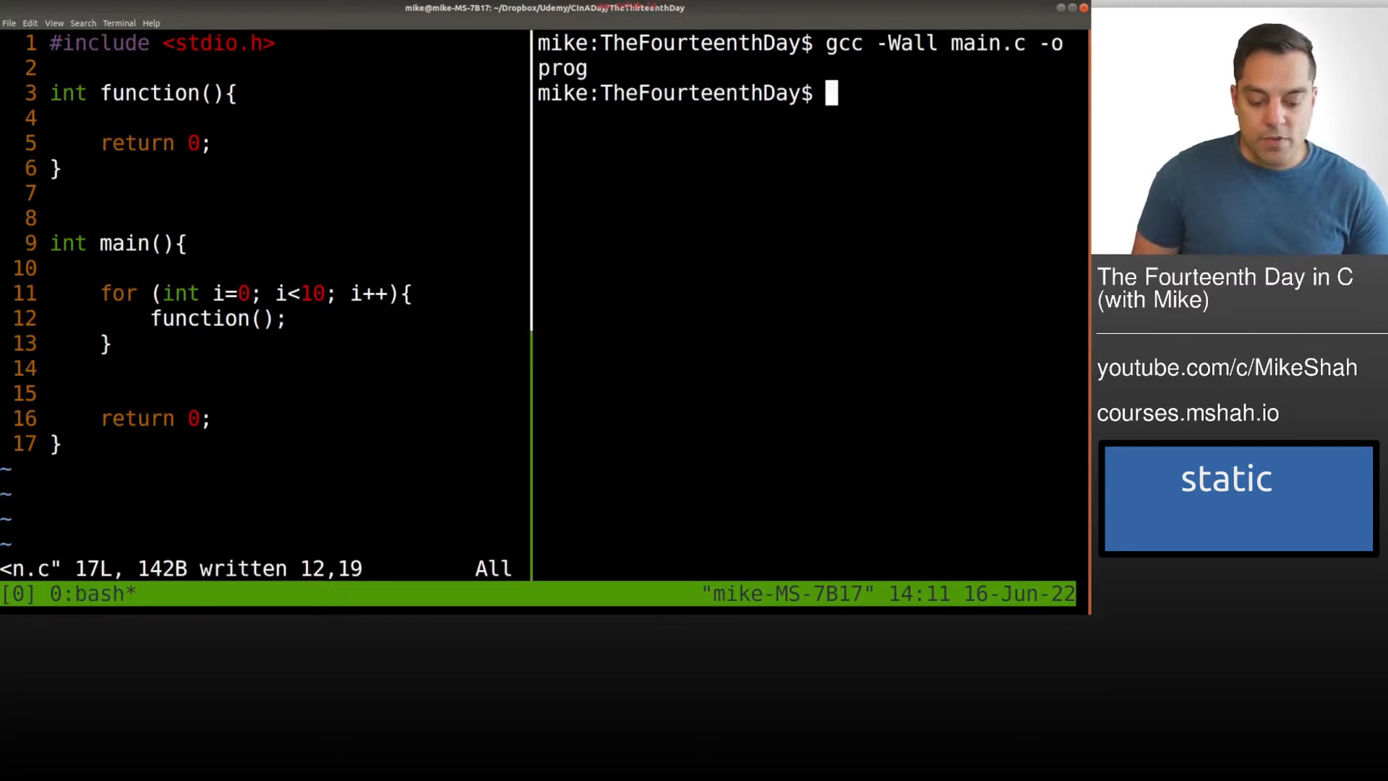
- Run ./prog, which prints nothing yet
text(./prog)
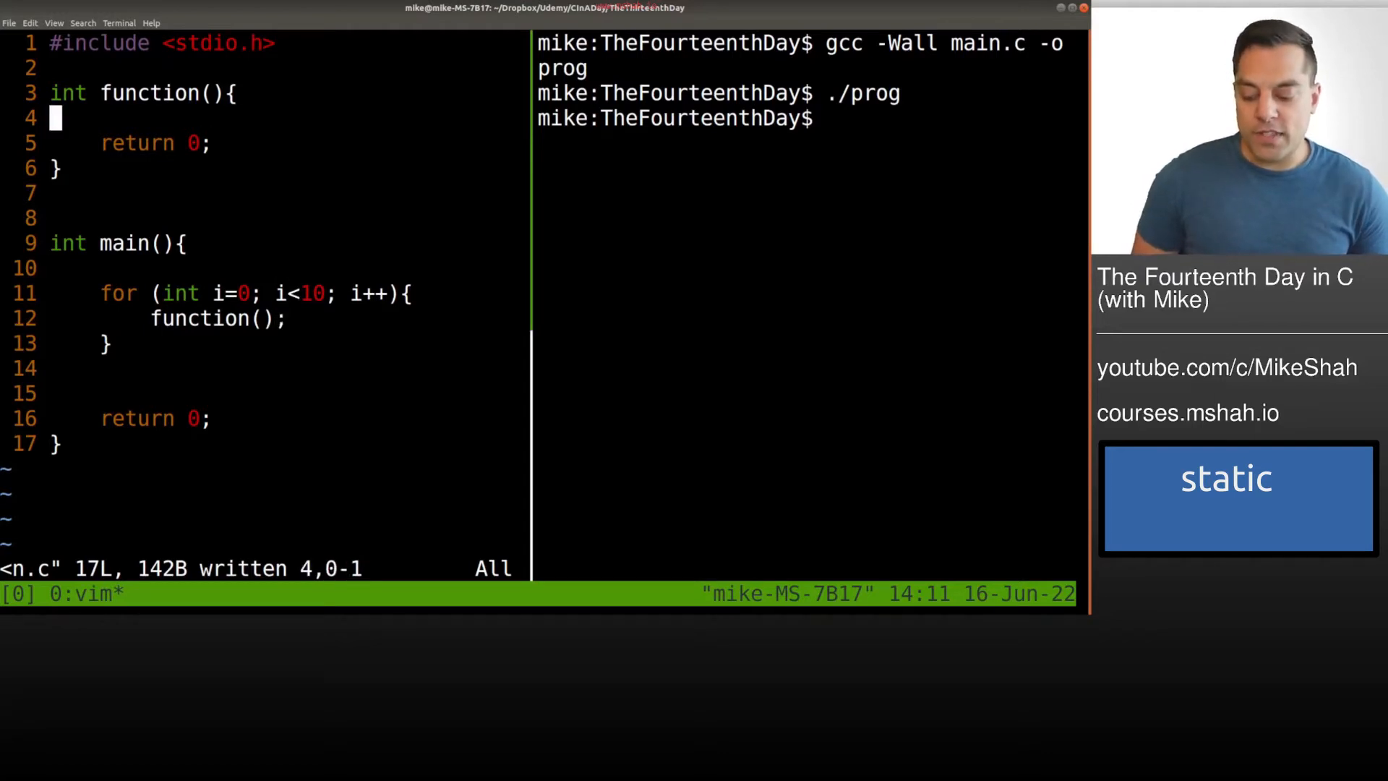
- Declare int i = 0 in function() and print it with printf("%d\n", i)
text(int)
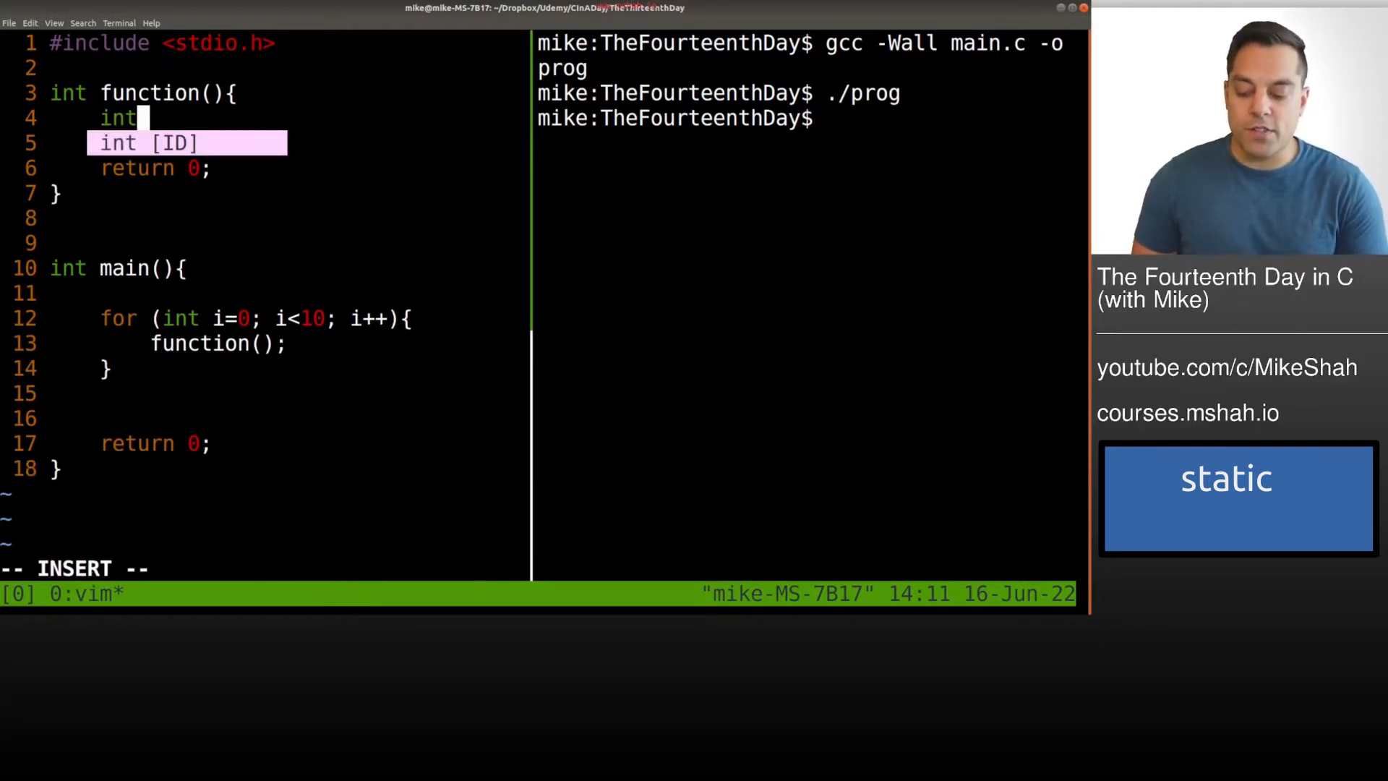
text(i;)
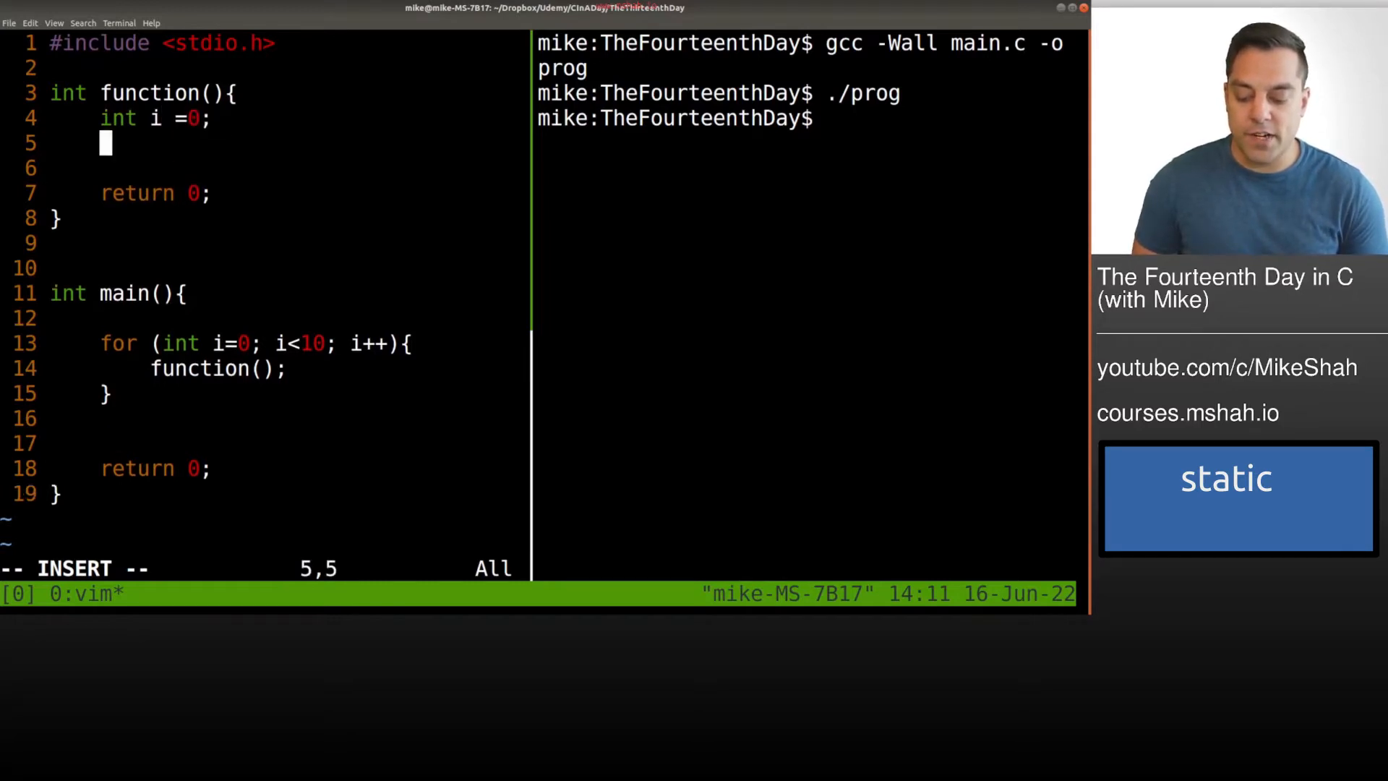
text(printf(")
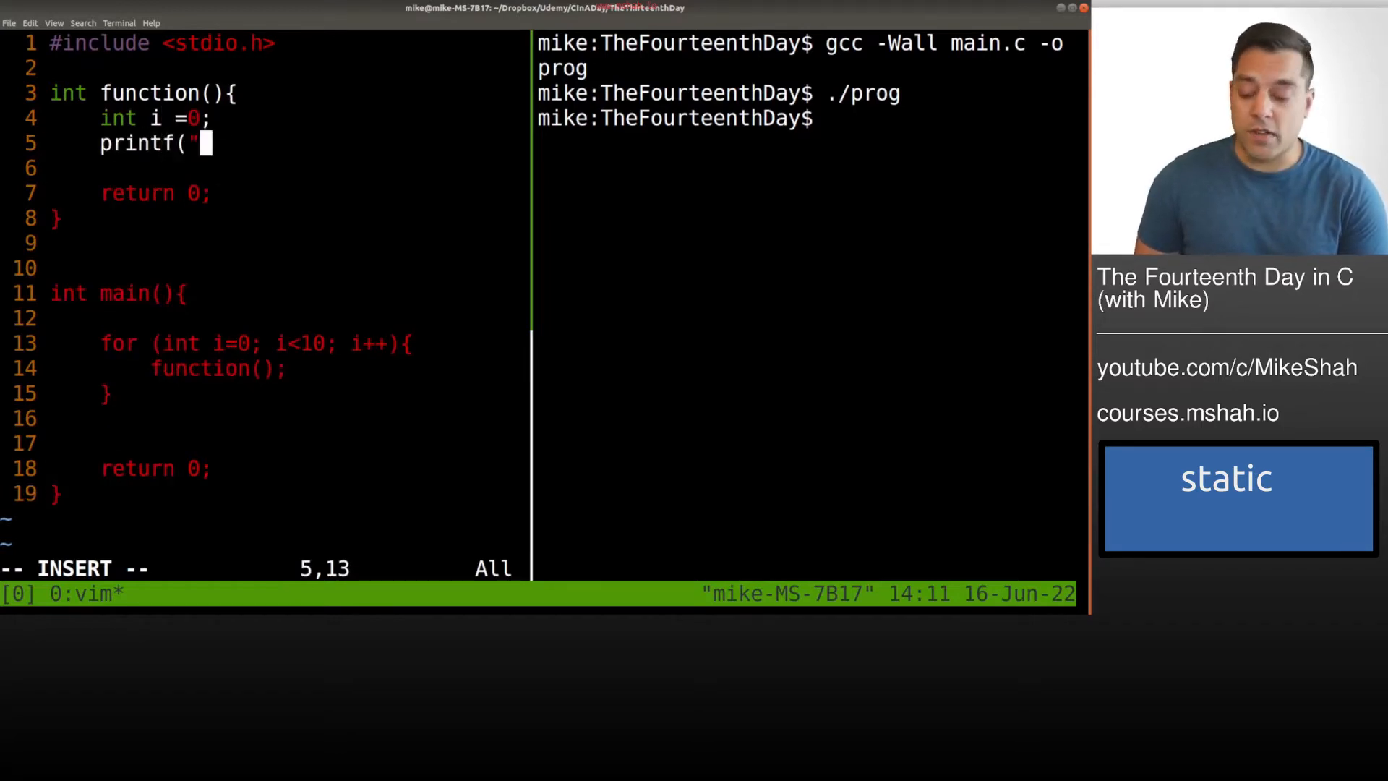
text(%d\n",)
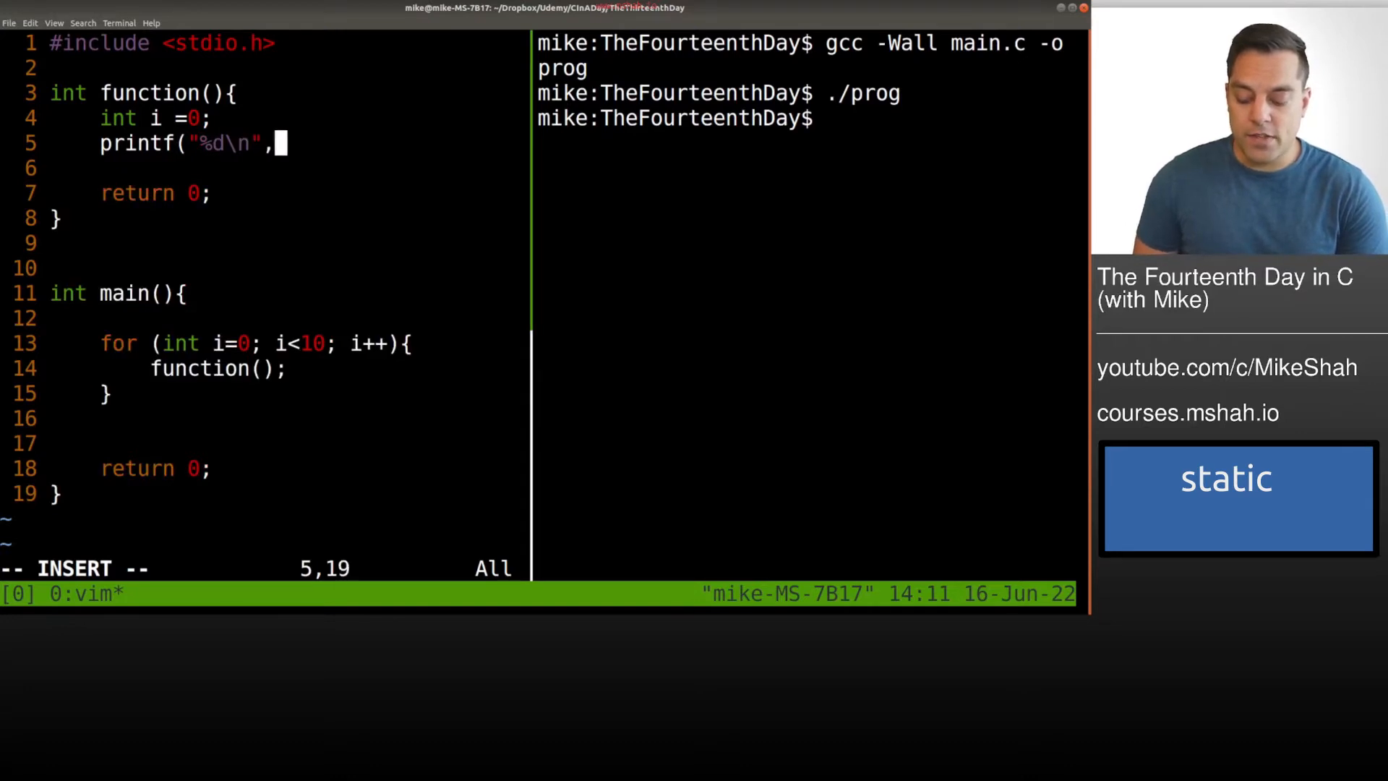
text(i);)
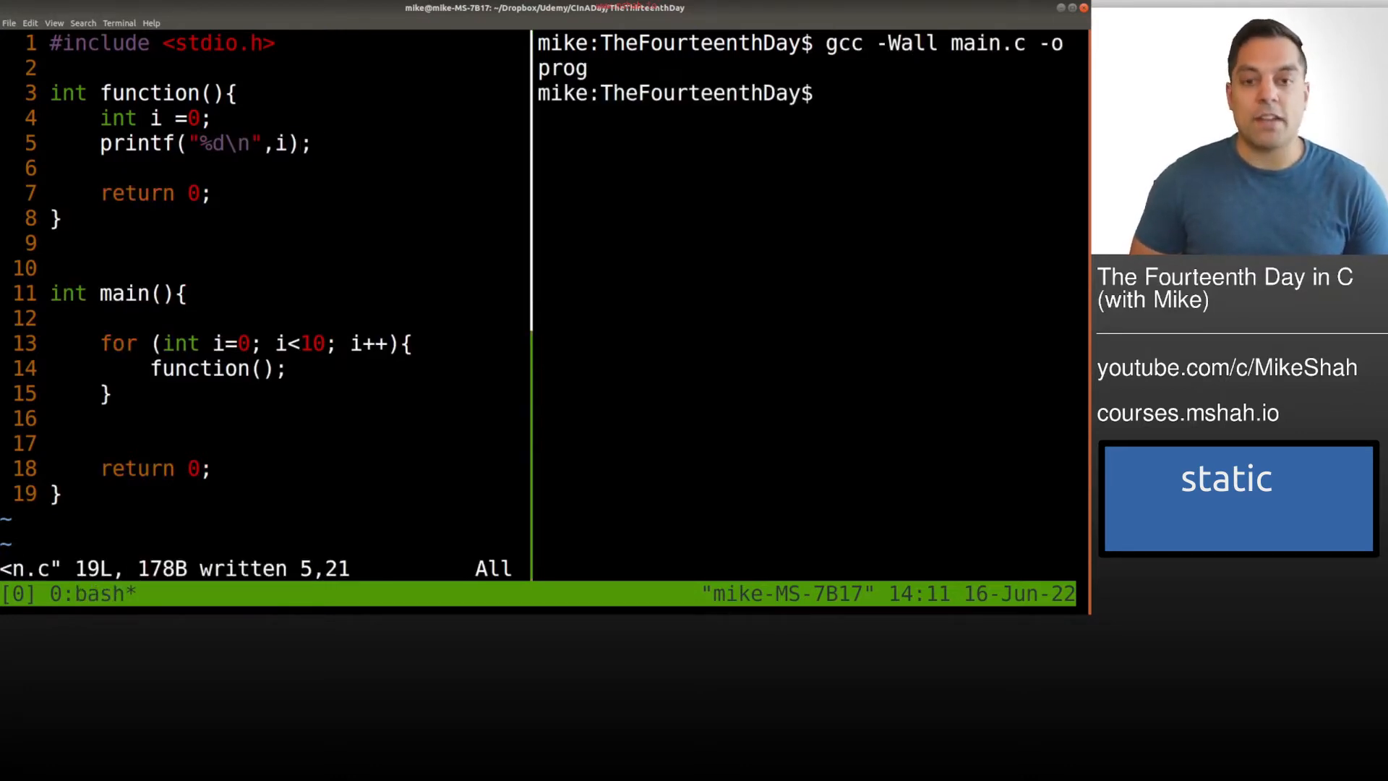
- Run ./prog and see 0 printed ten times
text(./peo)
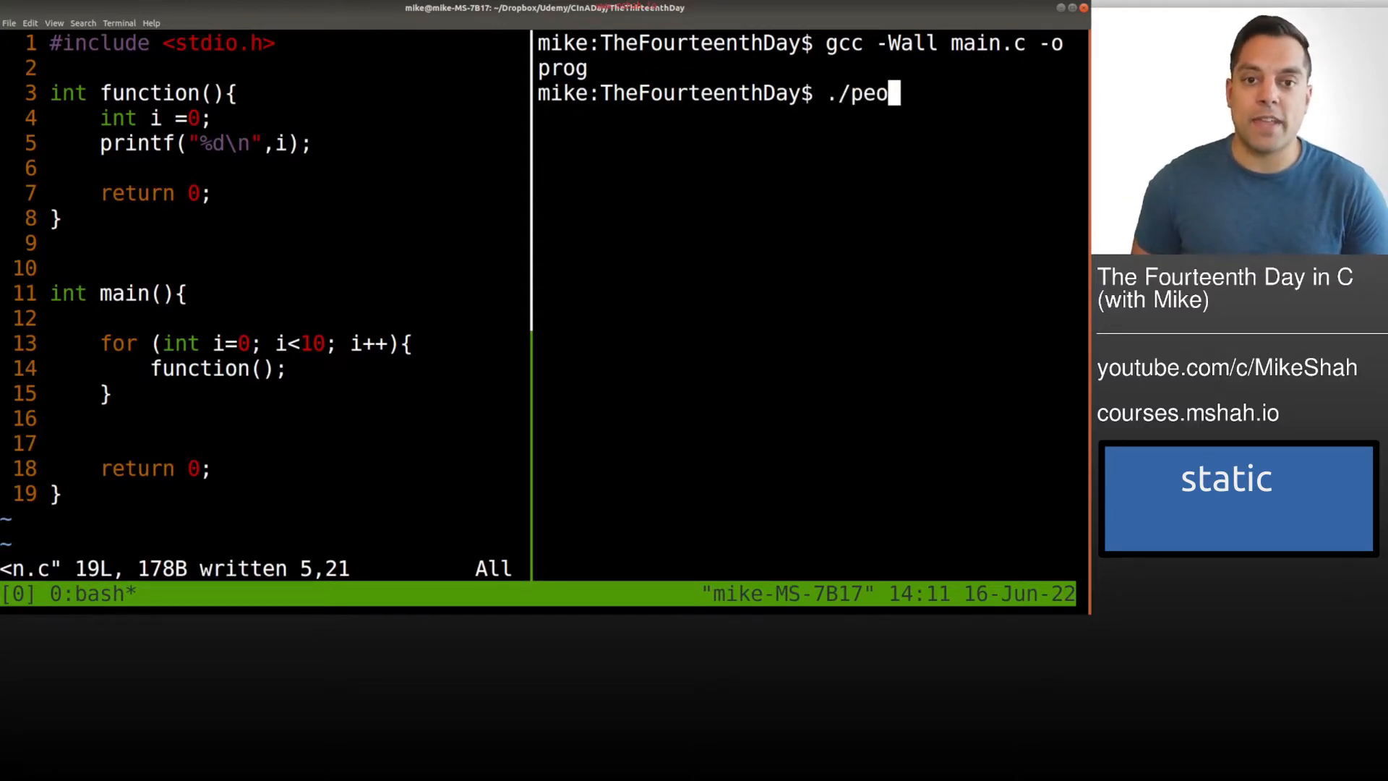
text(rog)
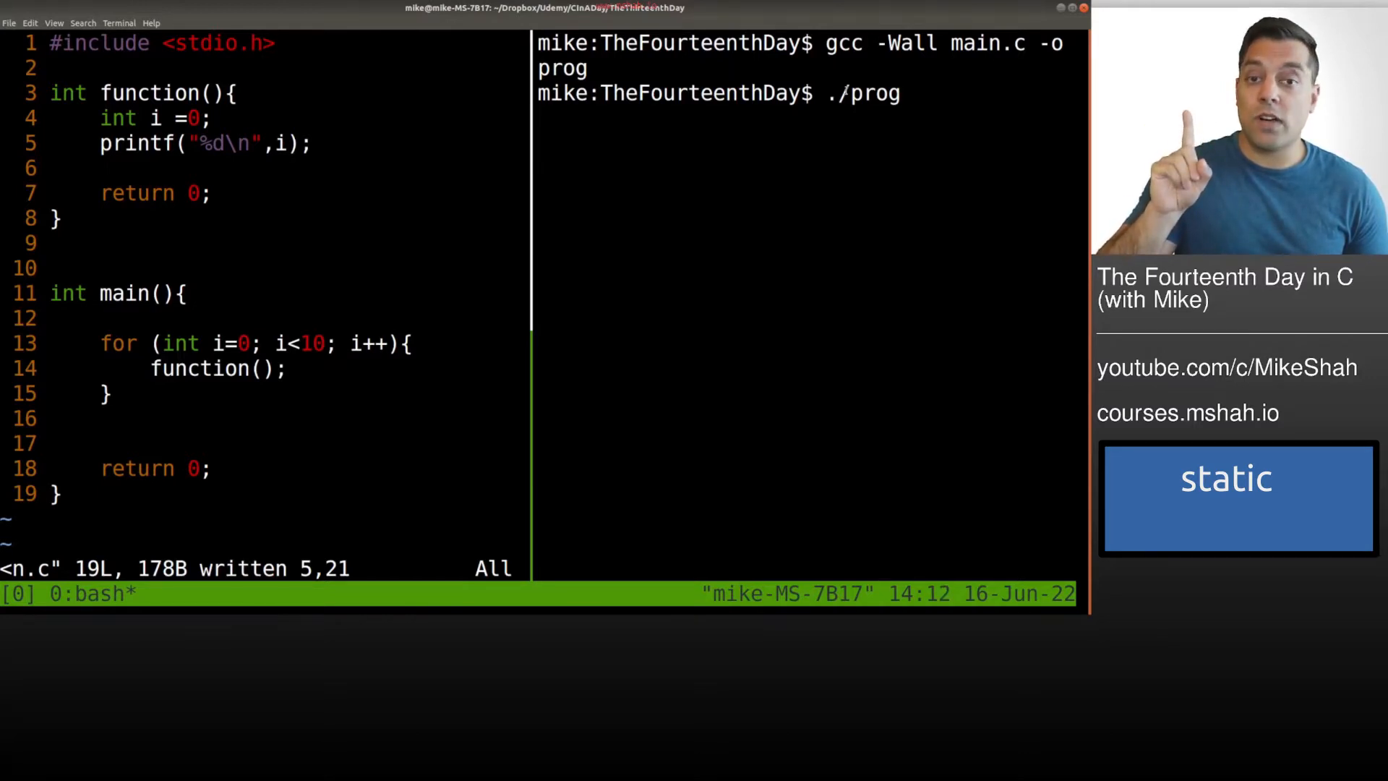
key(Return)
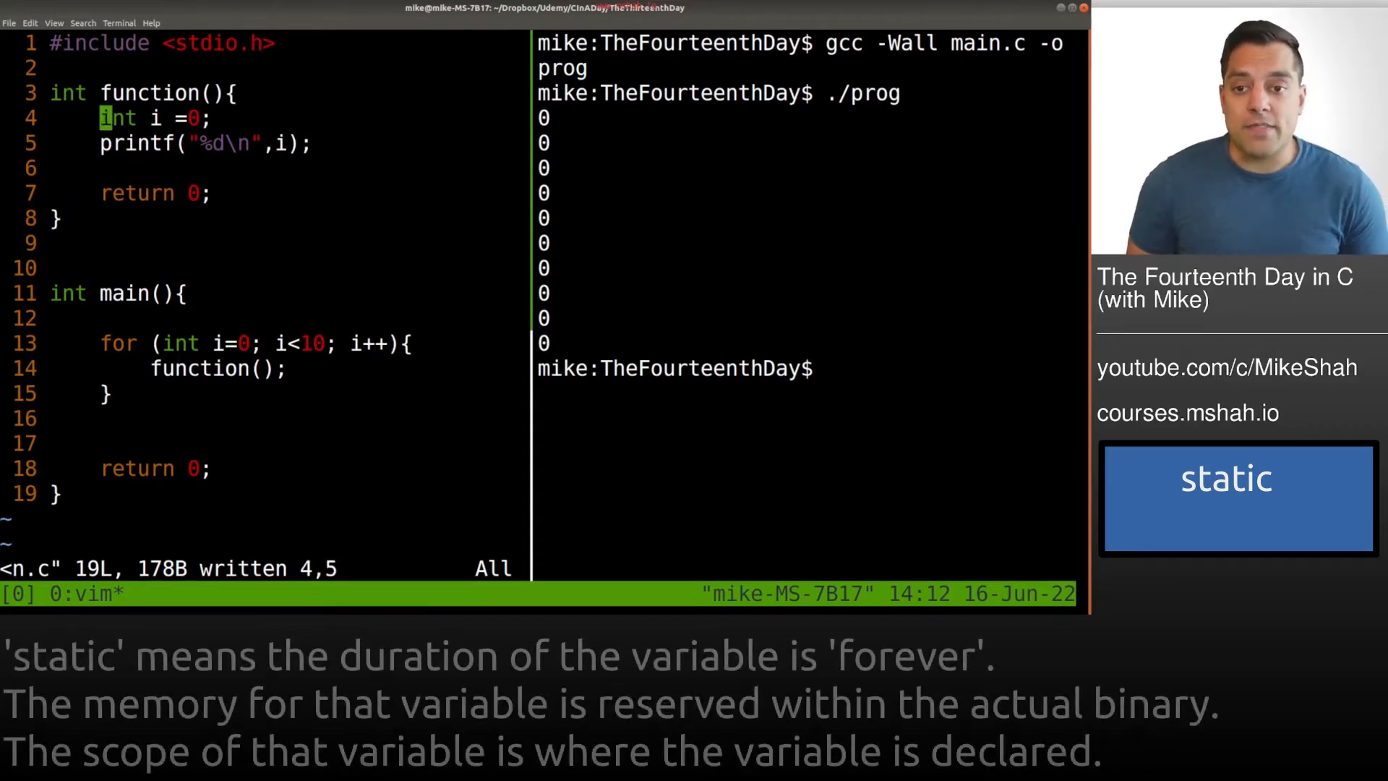
- Declare i as static and rerun ./prog, still printing ten zeros
text(static)
click(811, 368)
text(./prog)
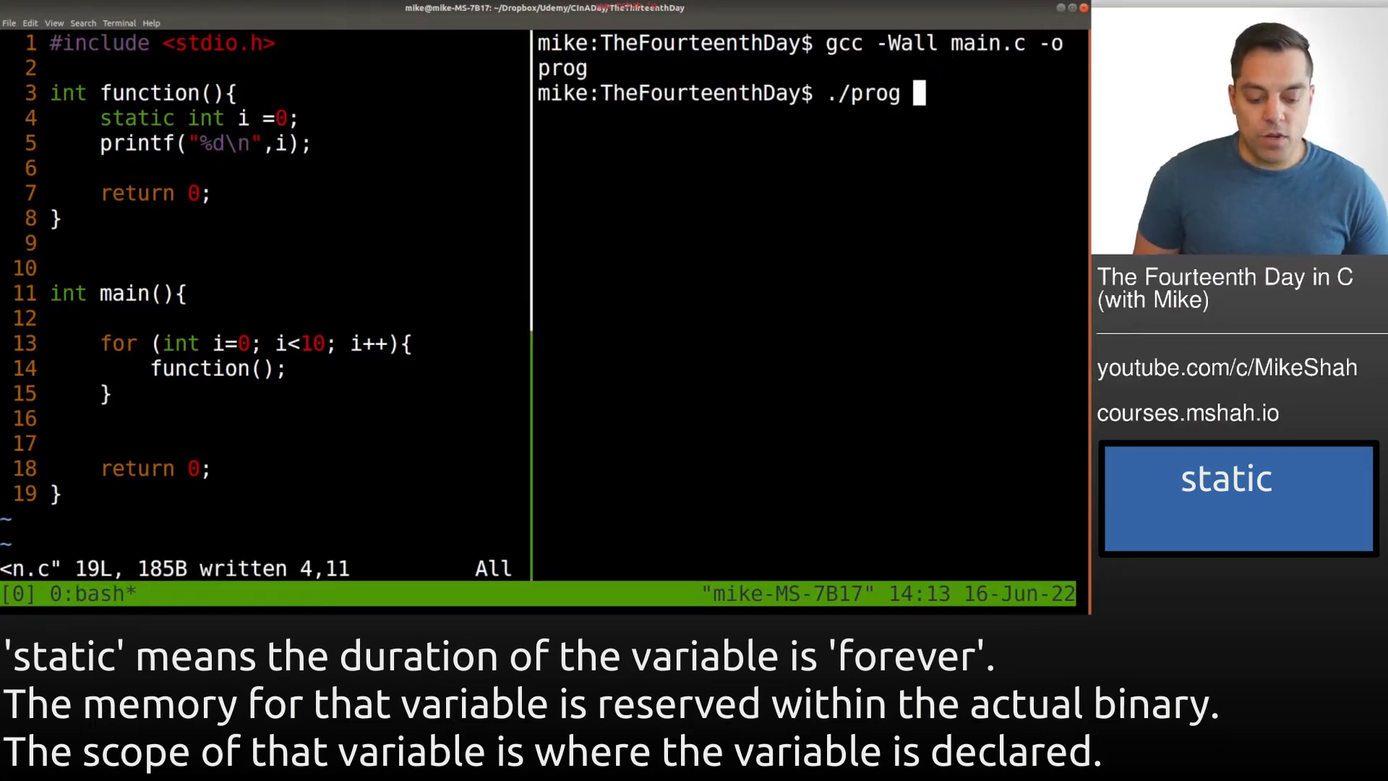
key(Return)
text(i)
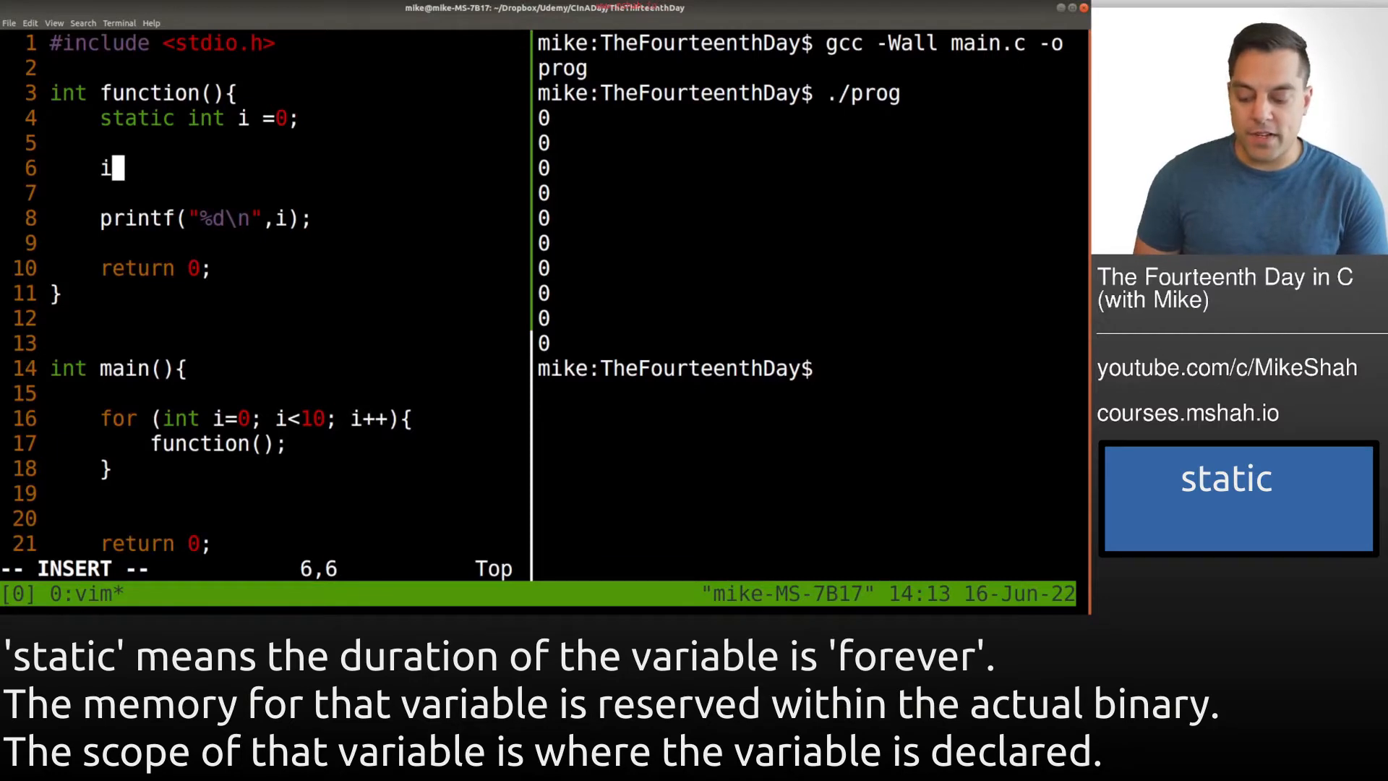
- Add i++; after the static declaration and tidy the blank lines
text(++;)
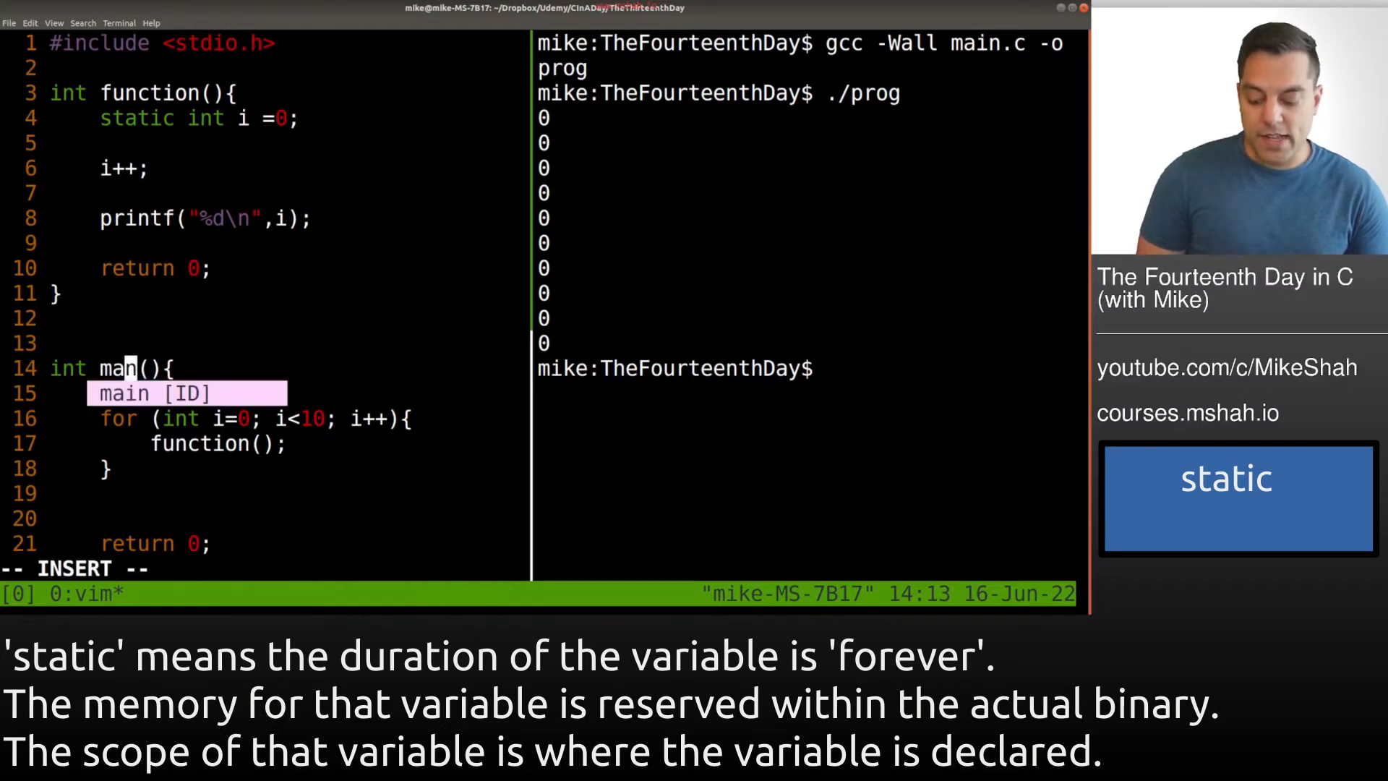
text(u)
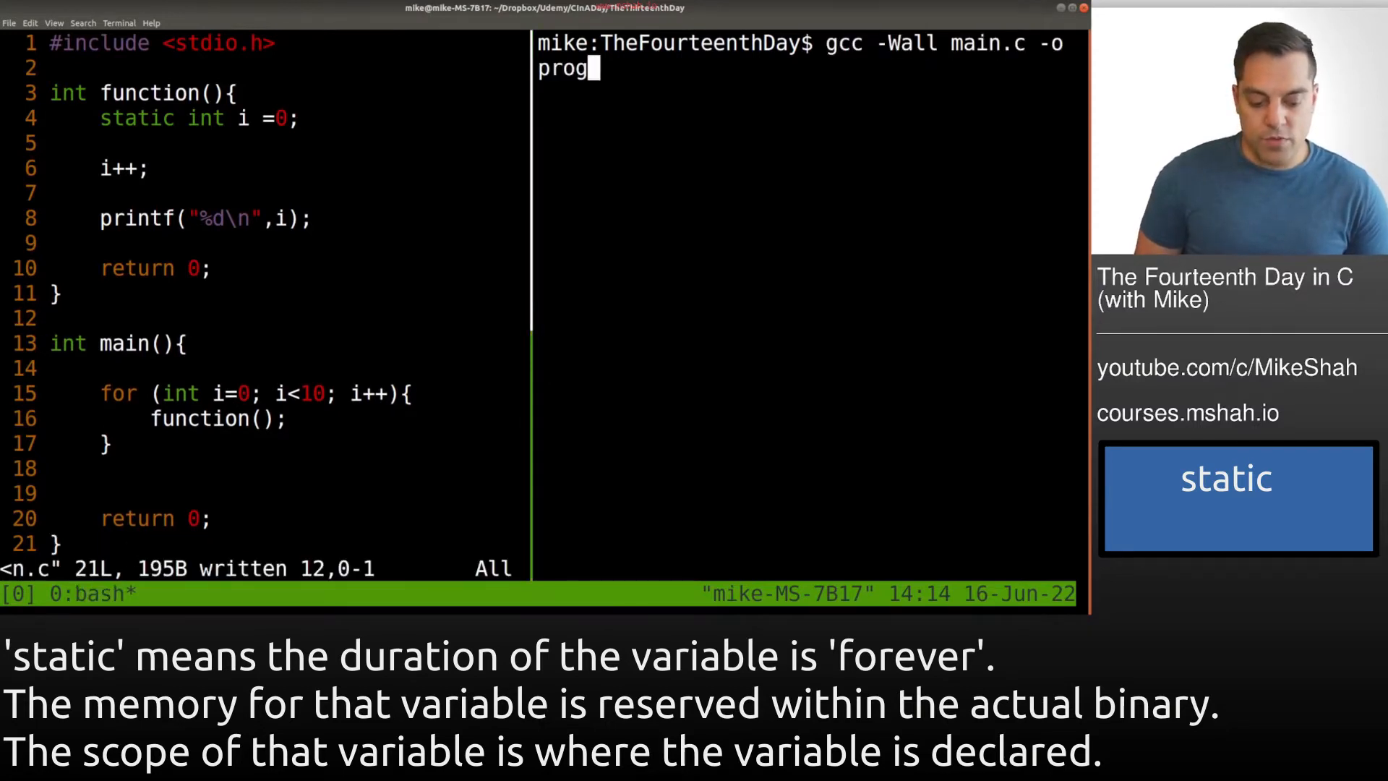
- Rebuild and run ./prog, which now prints 1 through 10
text(./prog)
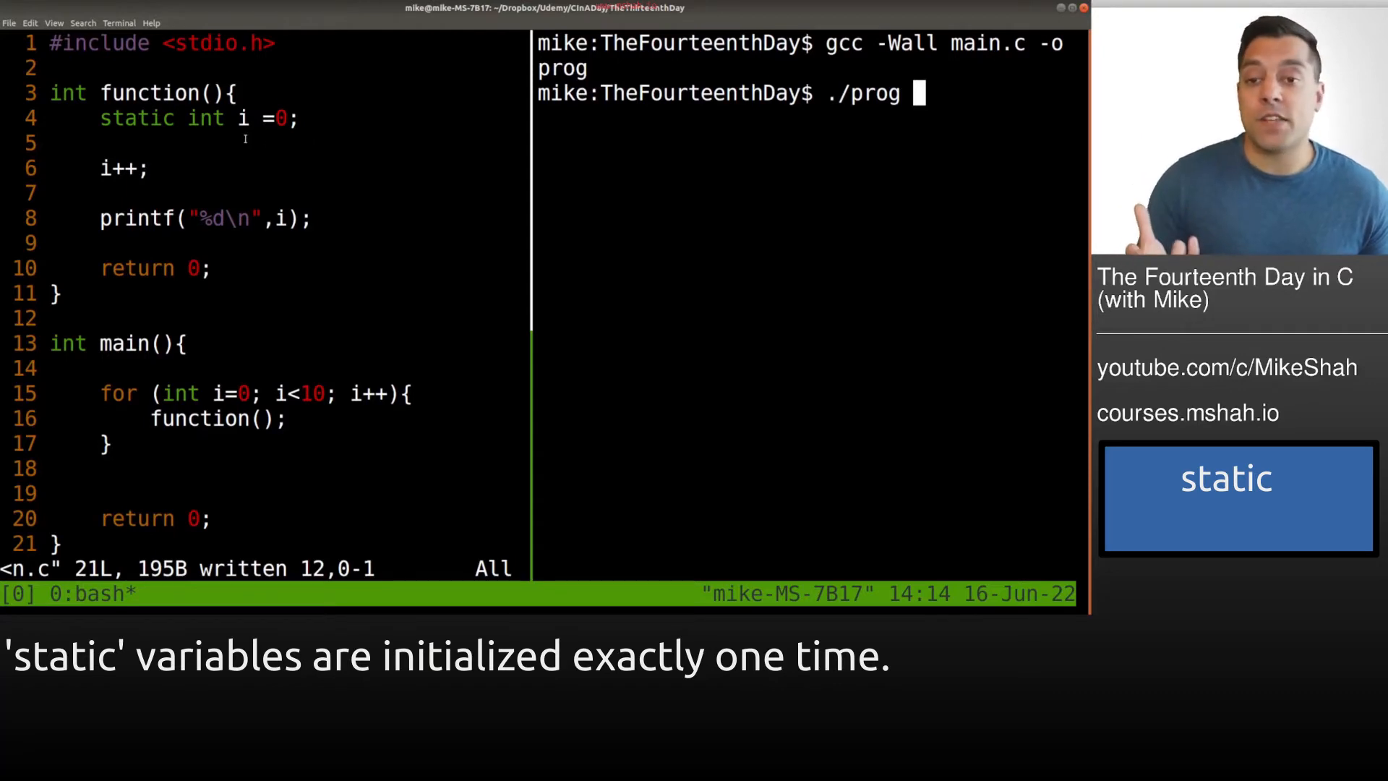
double_click(149, 93)
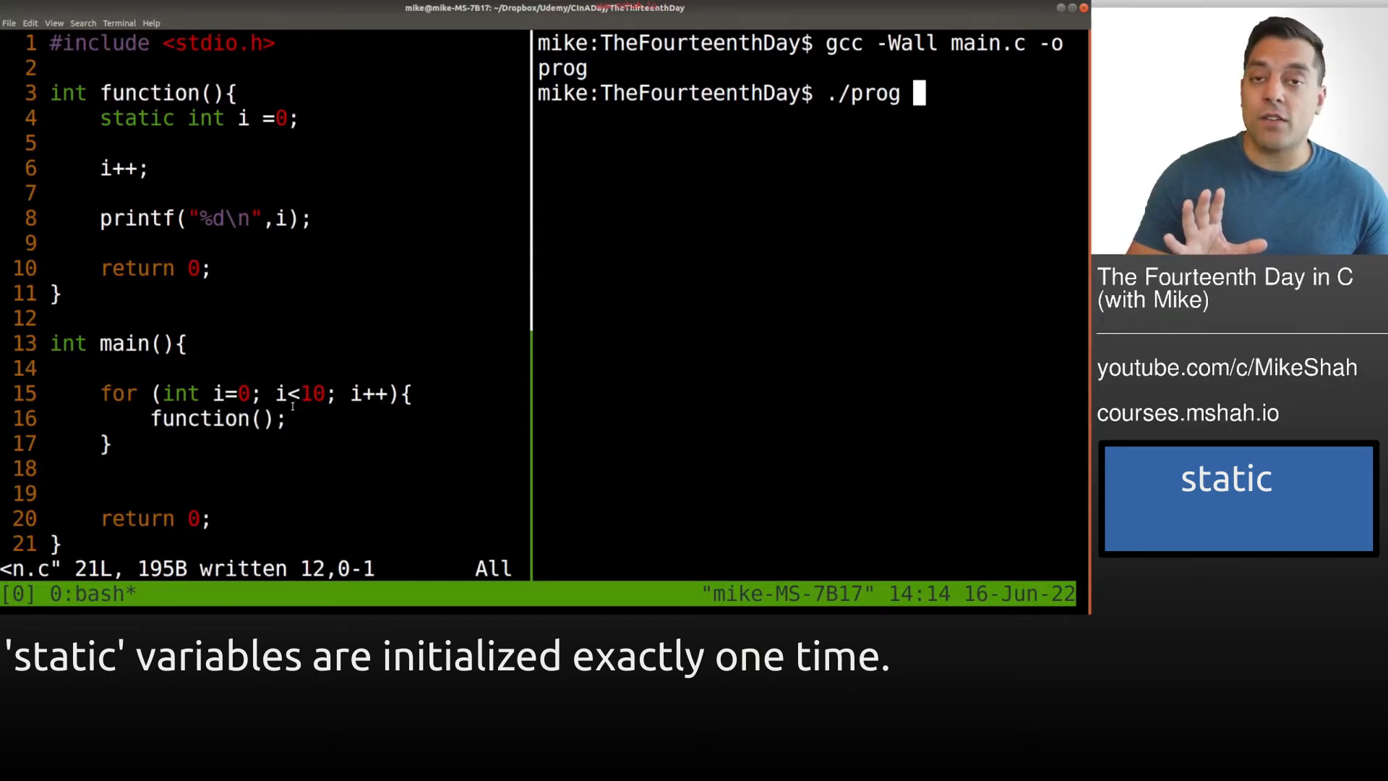
mouse_move(655, 275)
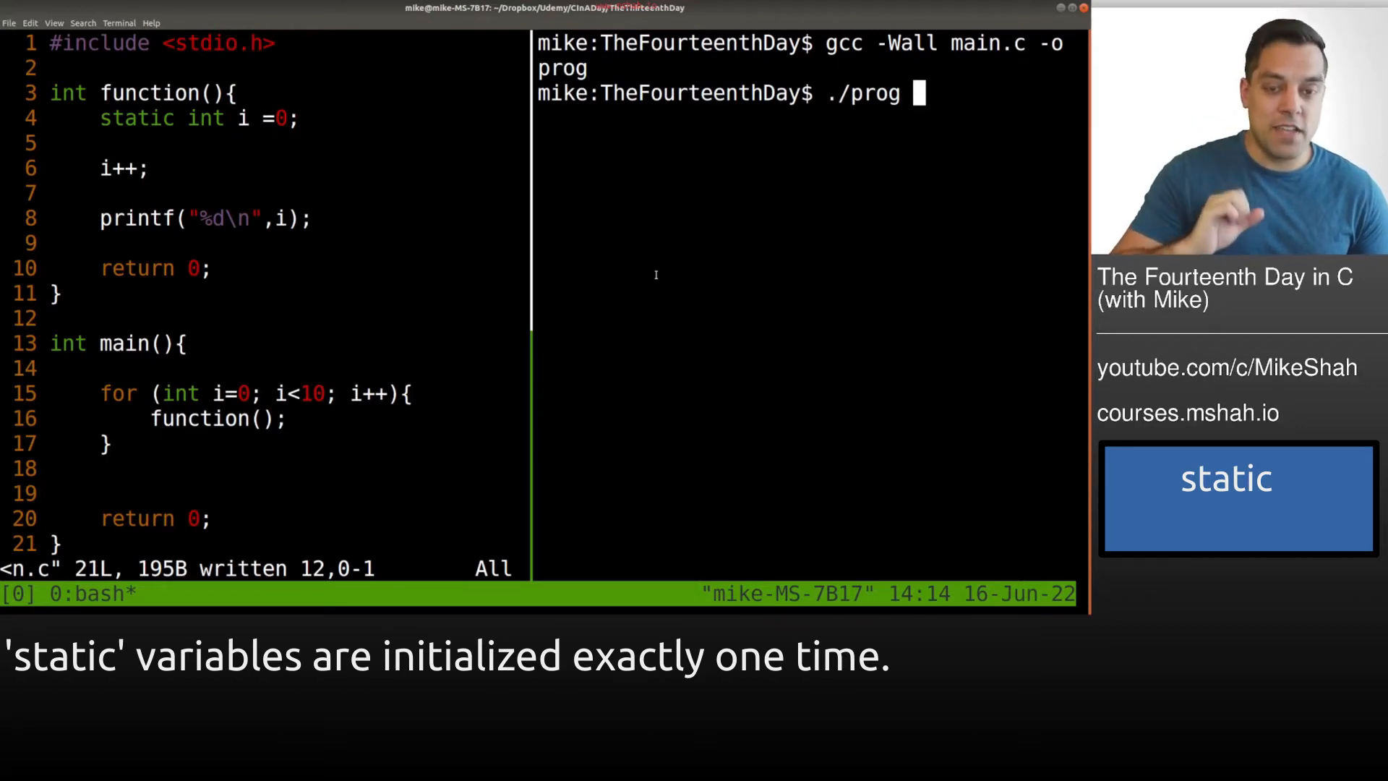
key(Return)
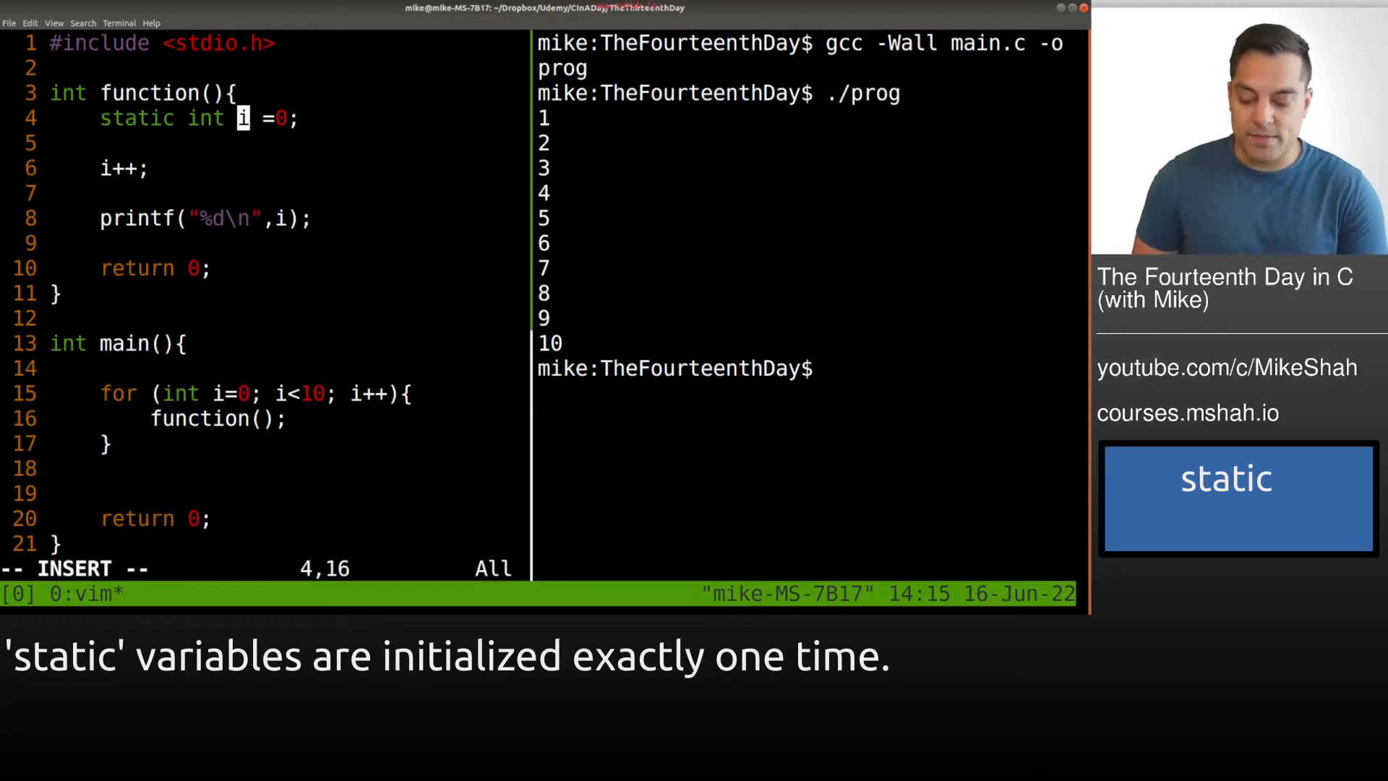
- Rename the static counter i to s_i and label its printf output "s_i: %d"
text(s_)
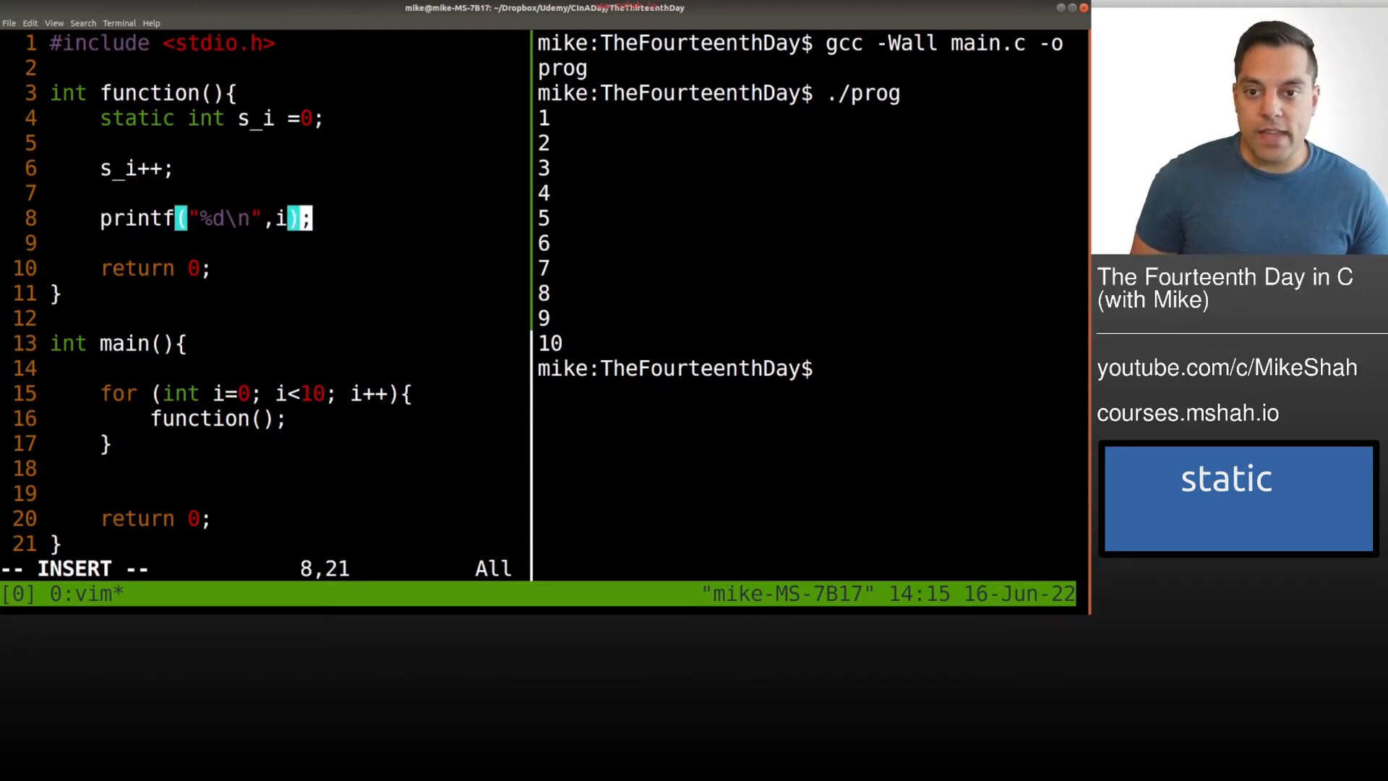
text(s_i:)
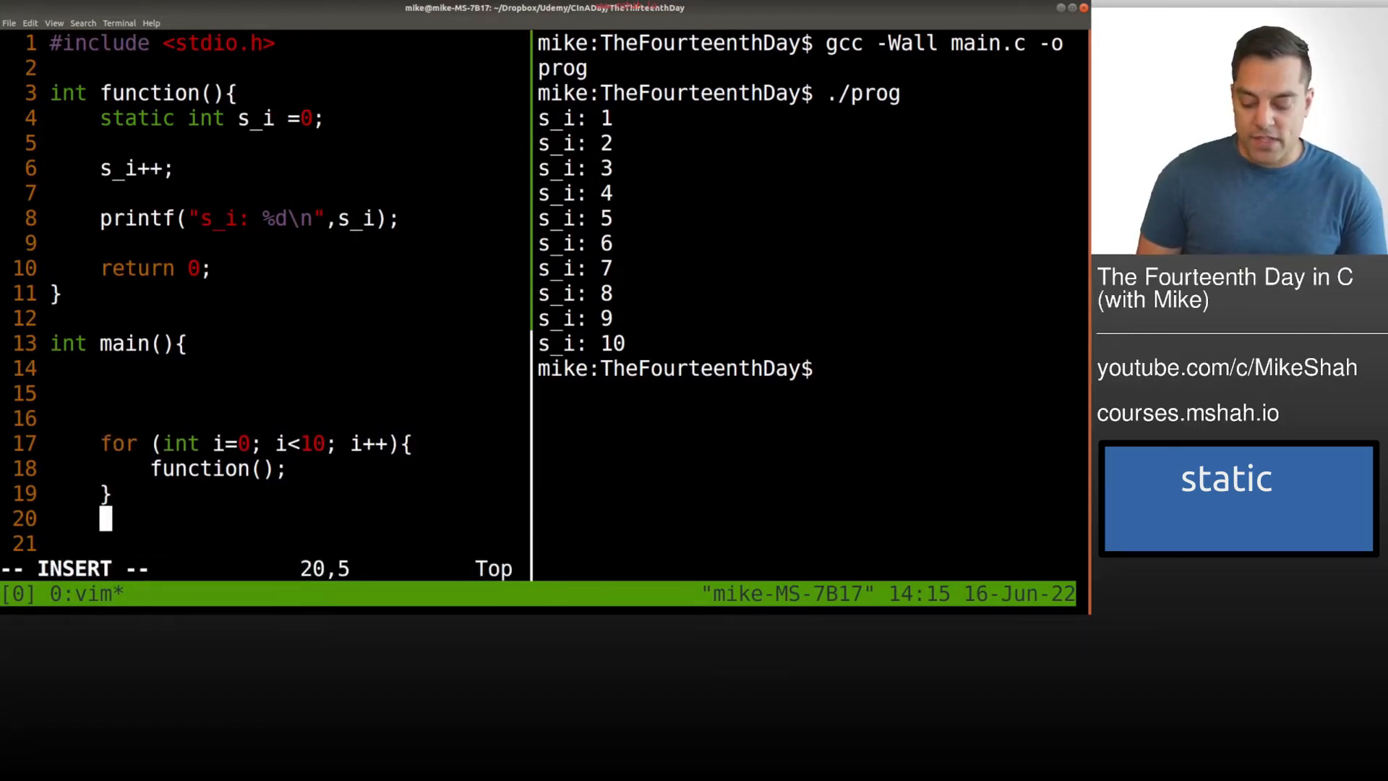
- Assign s_i = 11 in main, rebuild to see the undeclared error, then remove the line
text(s_i = 11;)
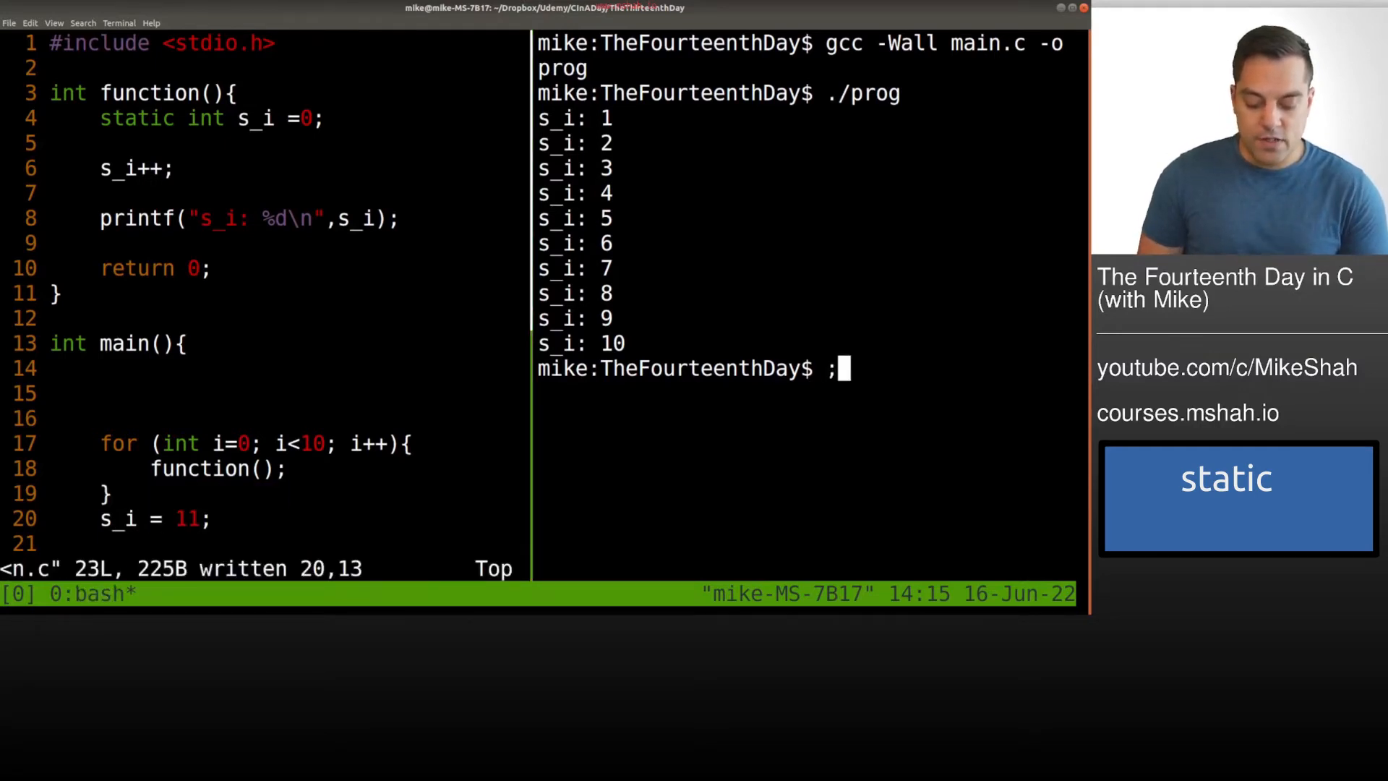
key(Return)
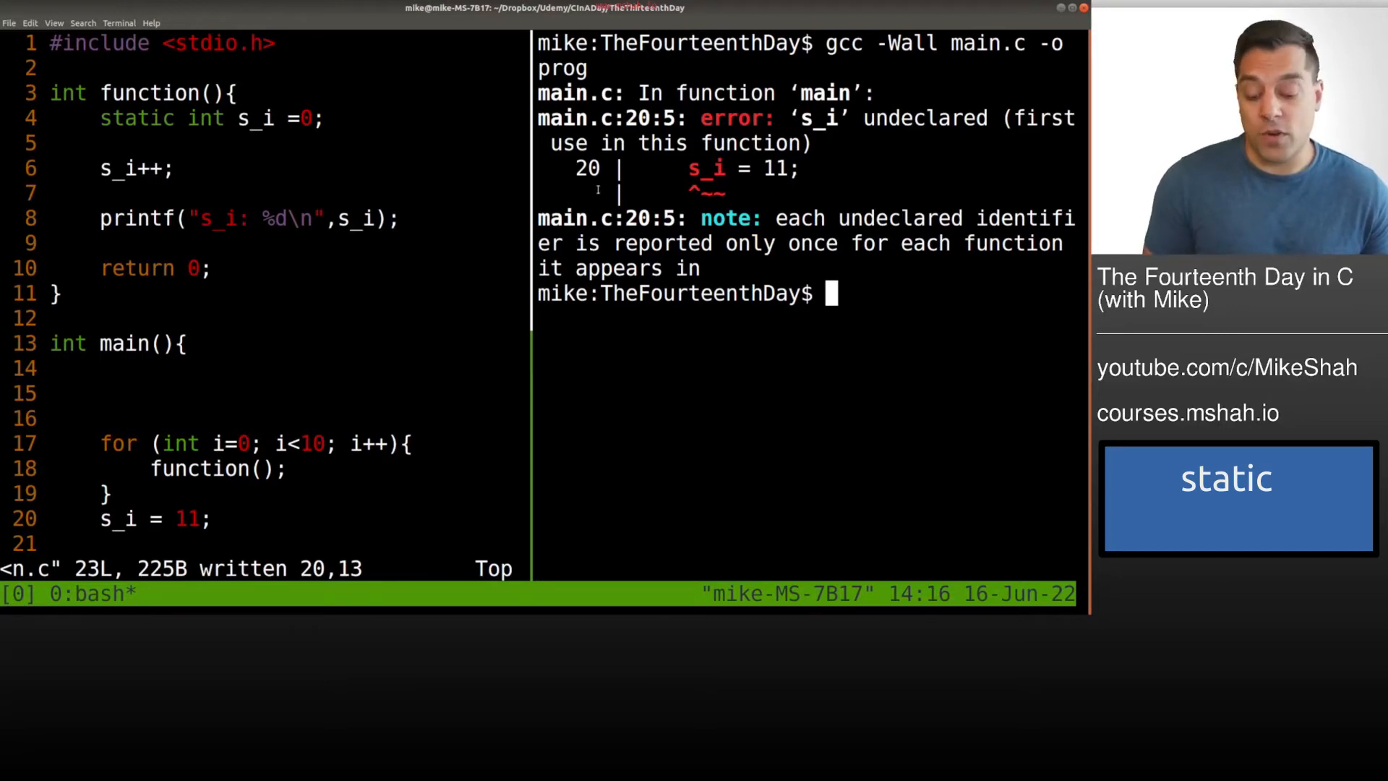
key(V)
text(int)
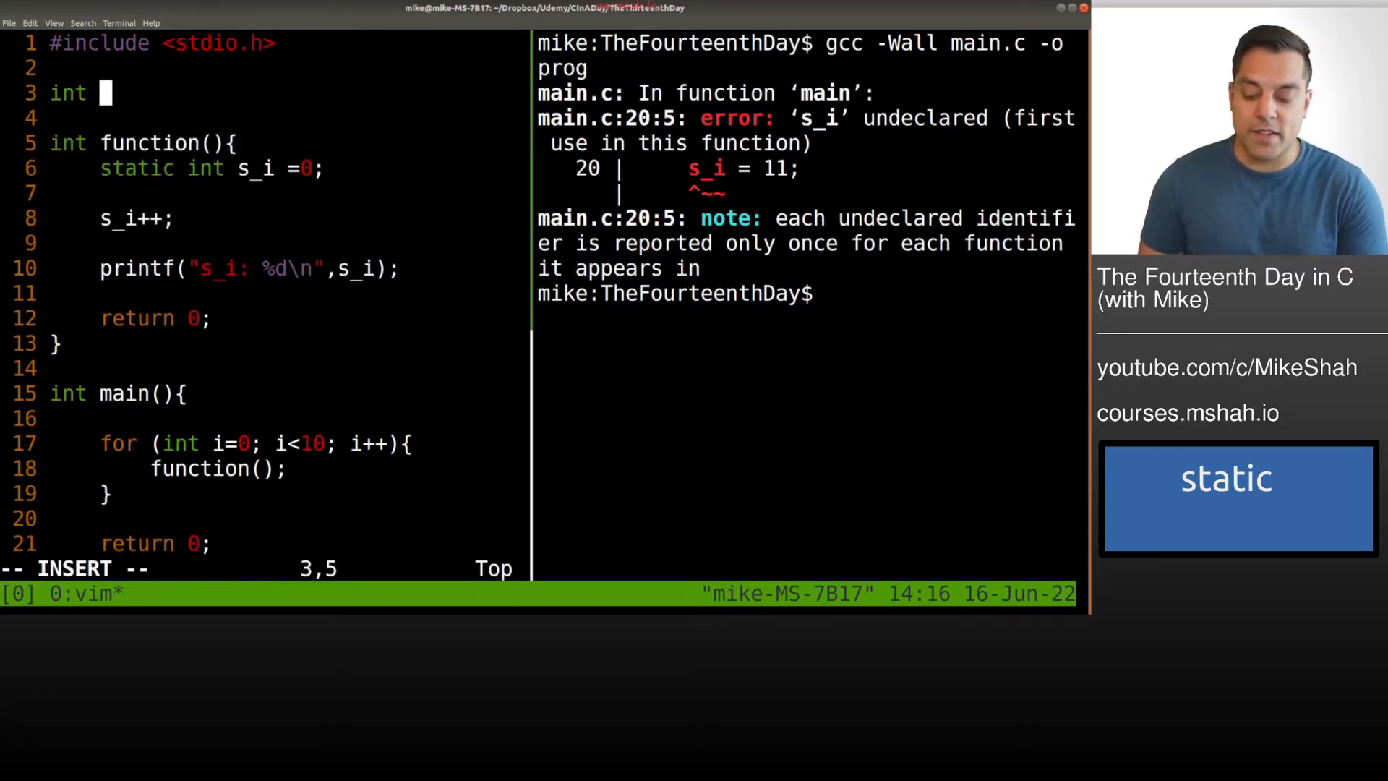
- Add static int global = 100 at line 3, then revert to the version without it
text(global = 100;)
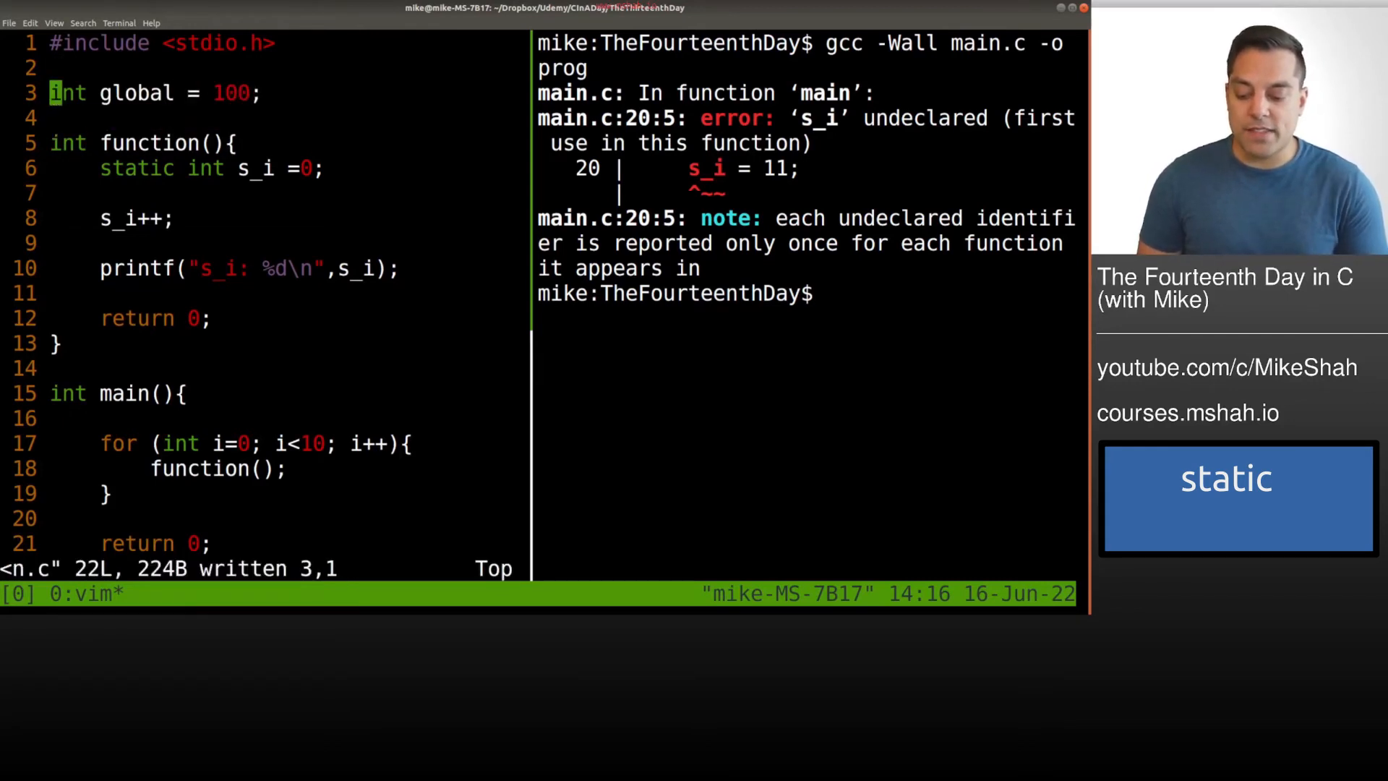
text(static)
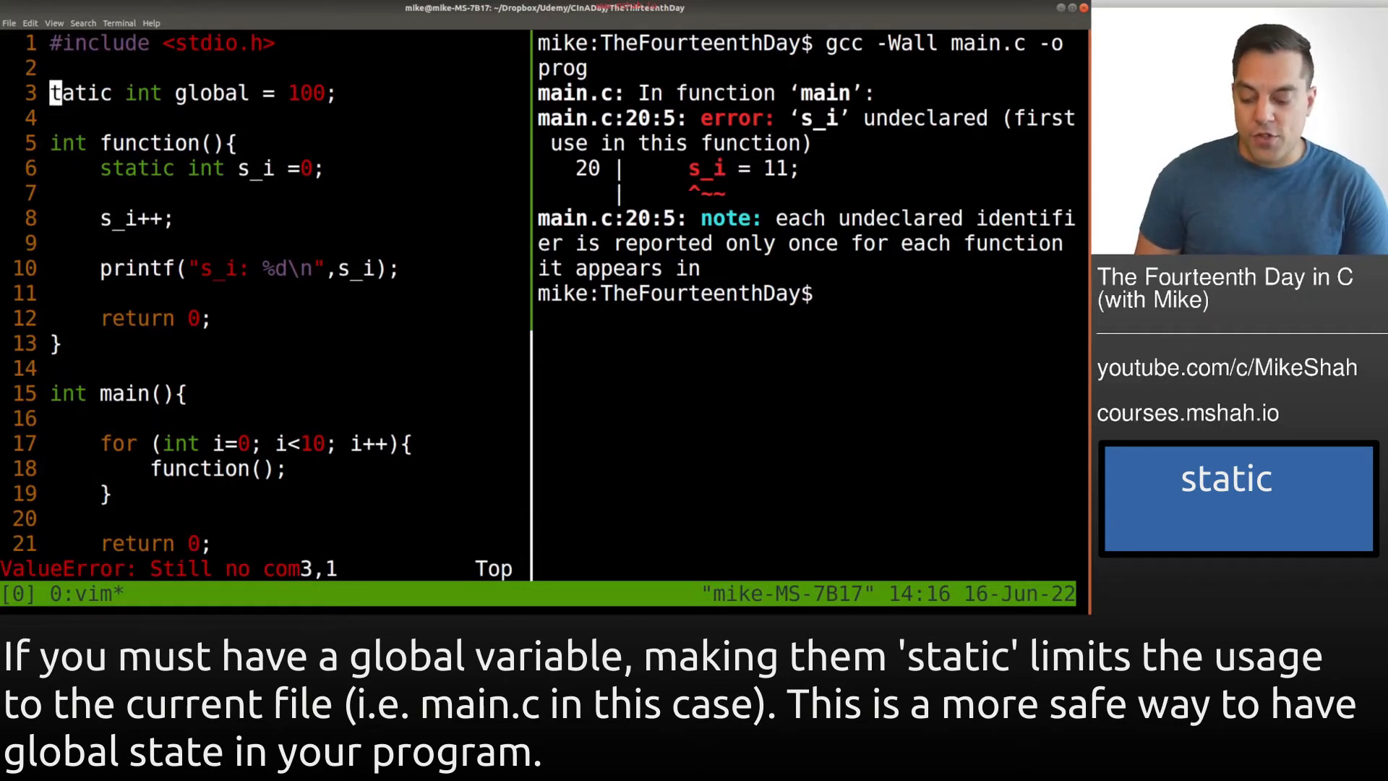
key(i)
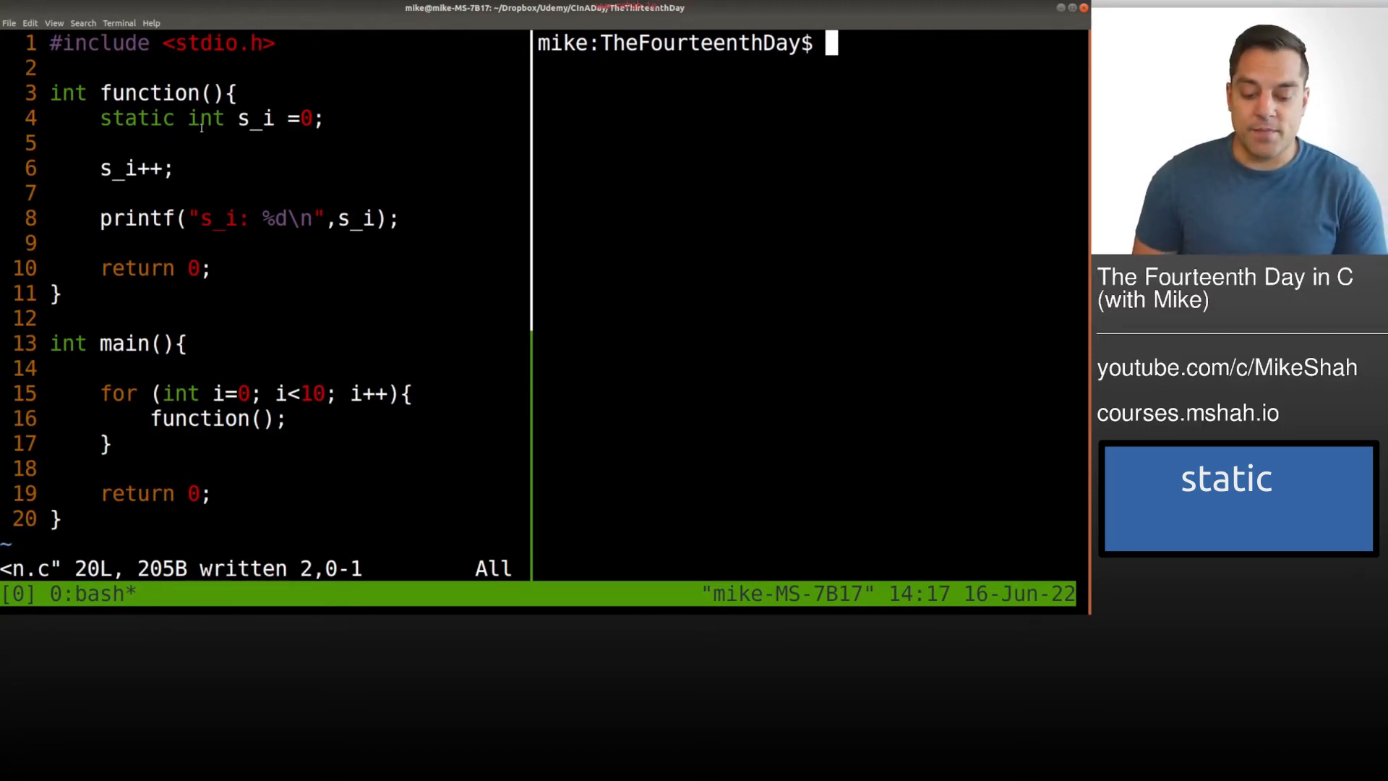
- Recompile main.c into prog with debug information using gcc -g
text(gcc -Wall main.c -o prog)
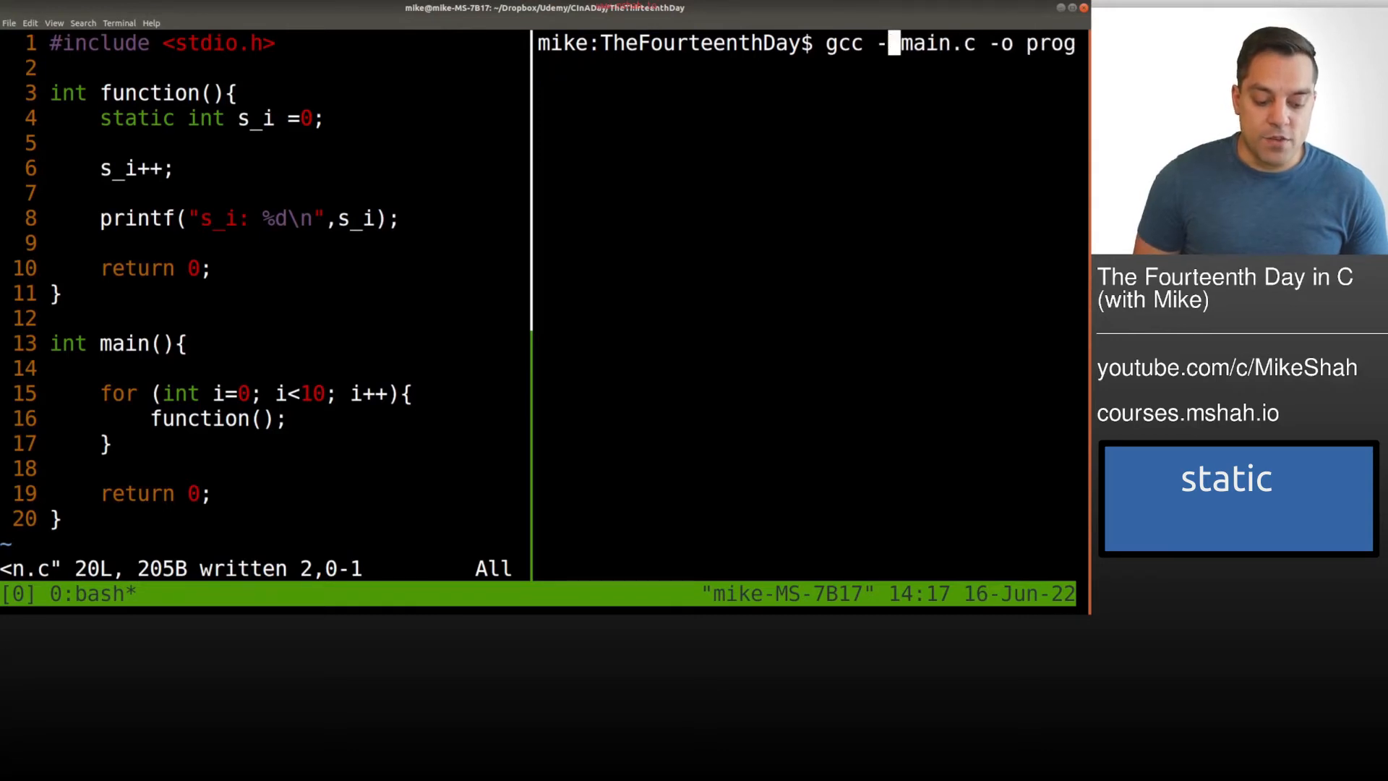
text(g)
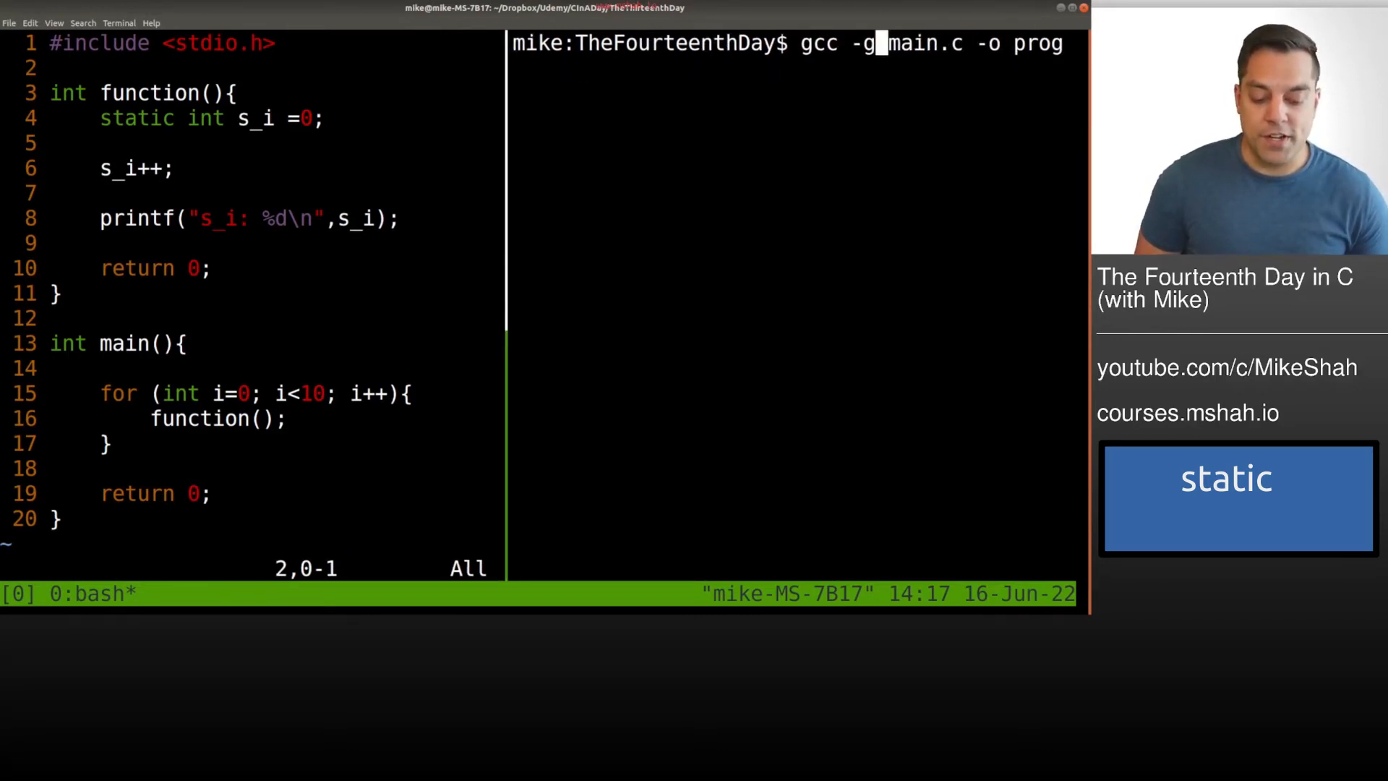
key(Return)
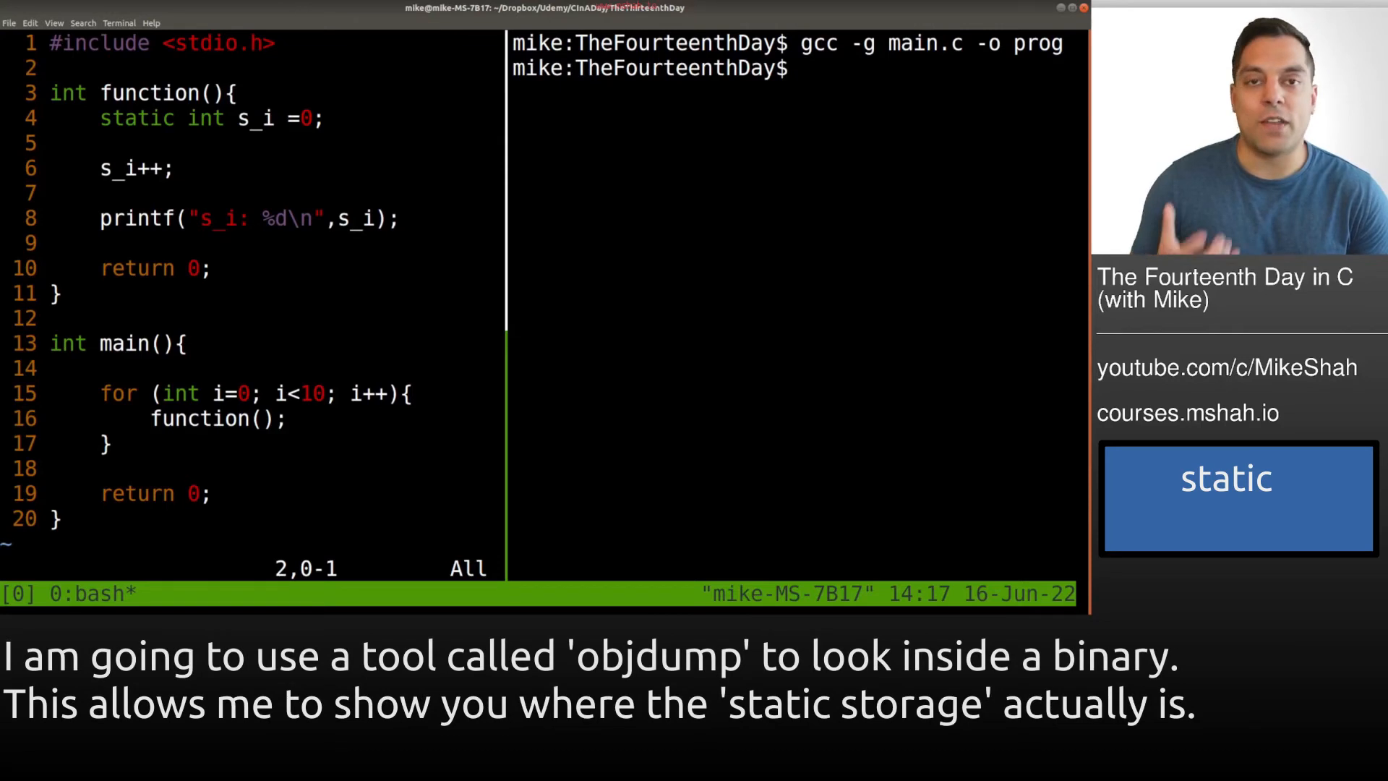
- Consult the objdump manual page before dumping prog's symbols
text(obj)
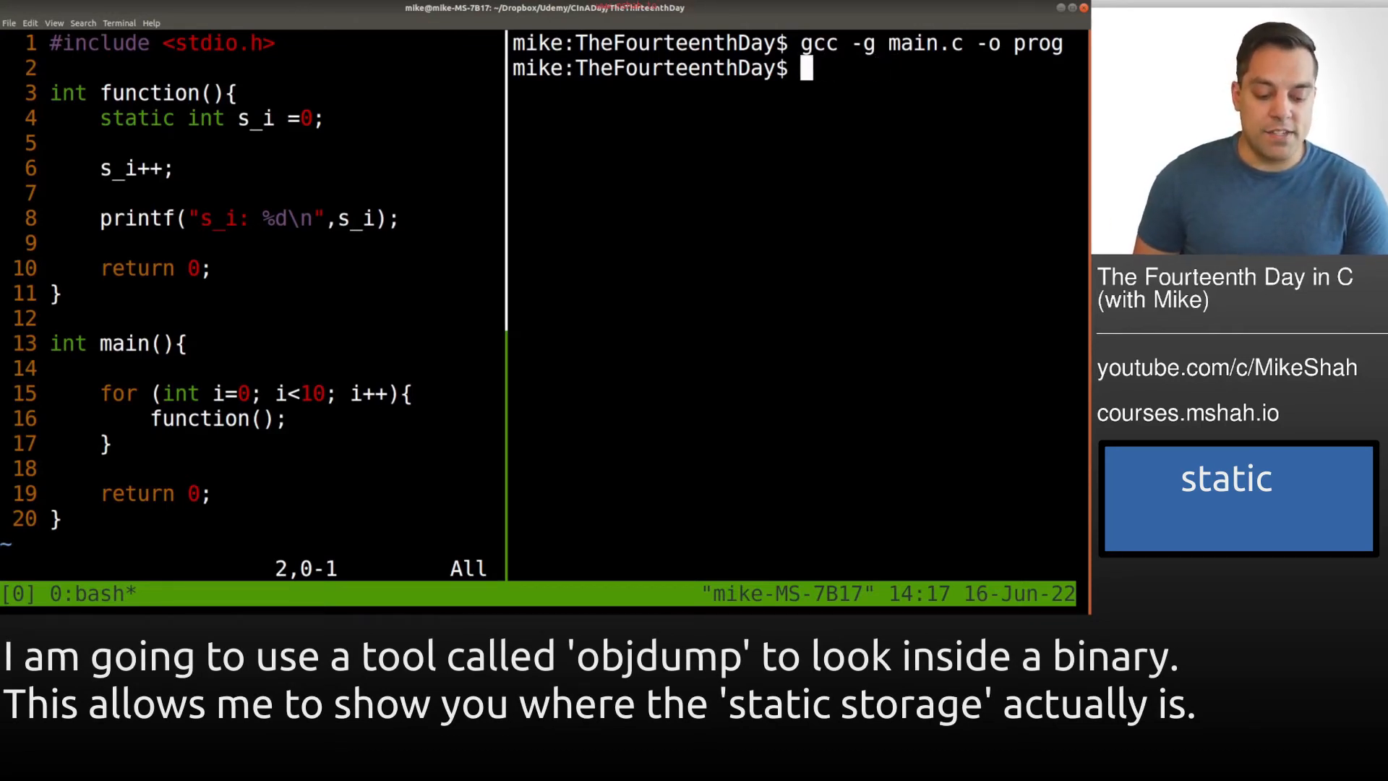
text(man objdump)
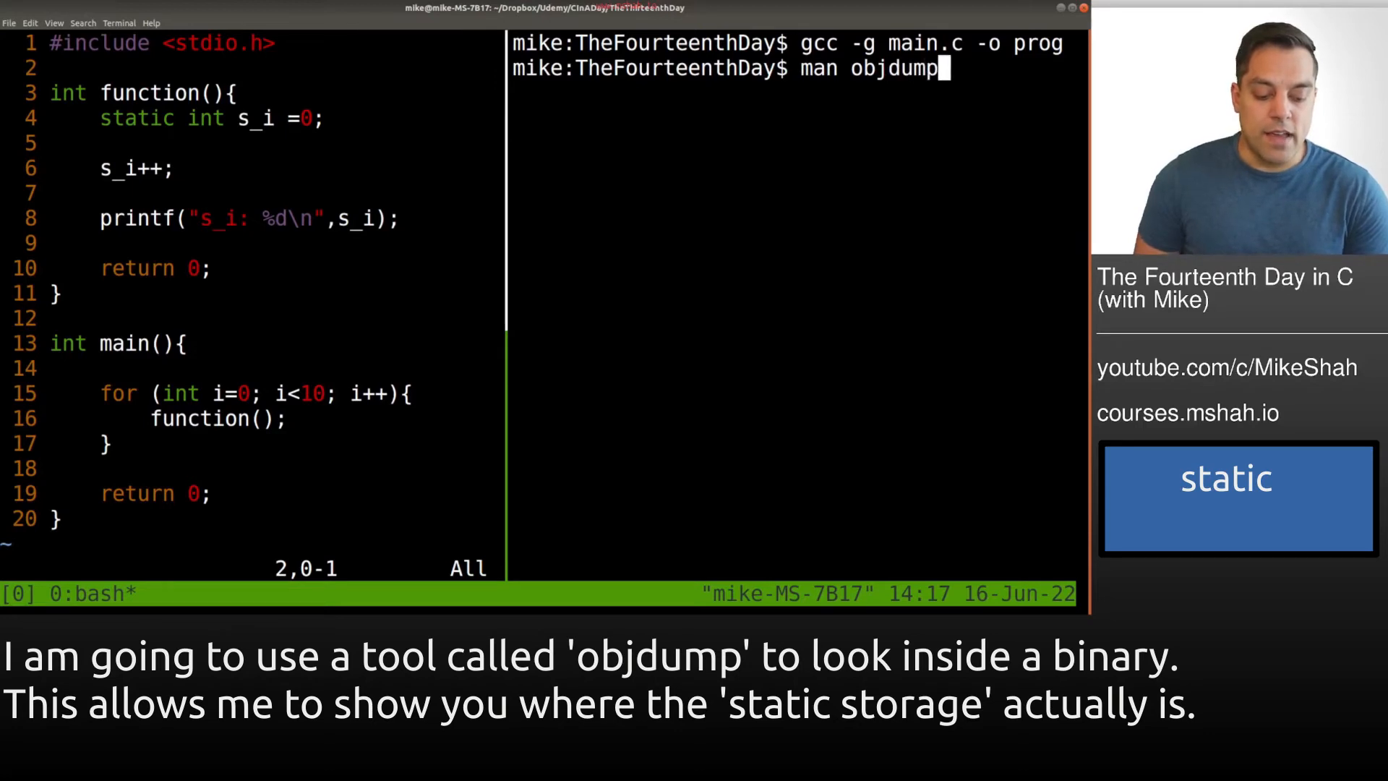
key(Return)
text(objdump -t ./prog)
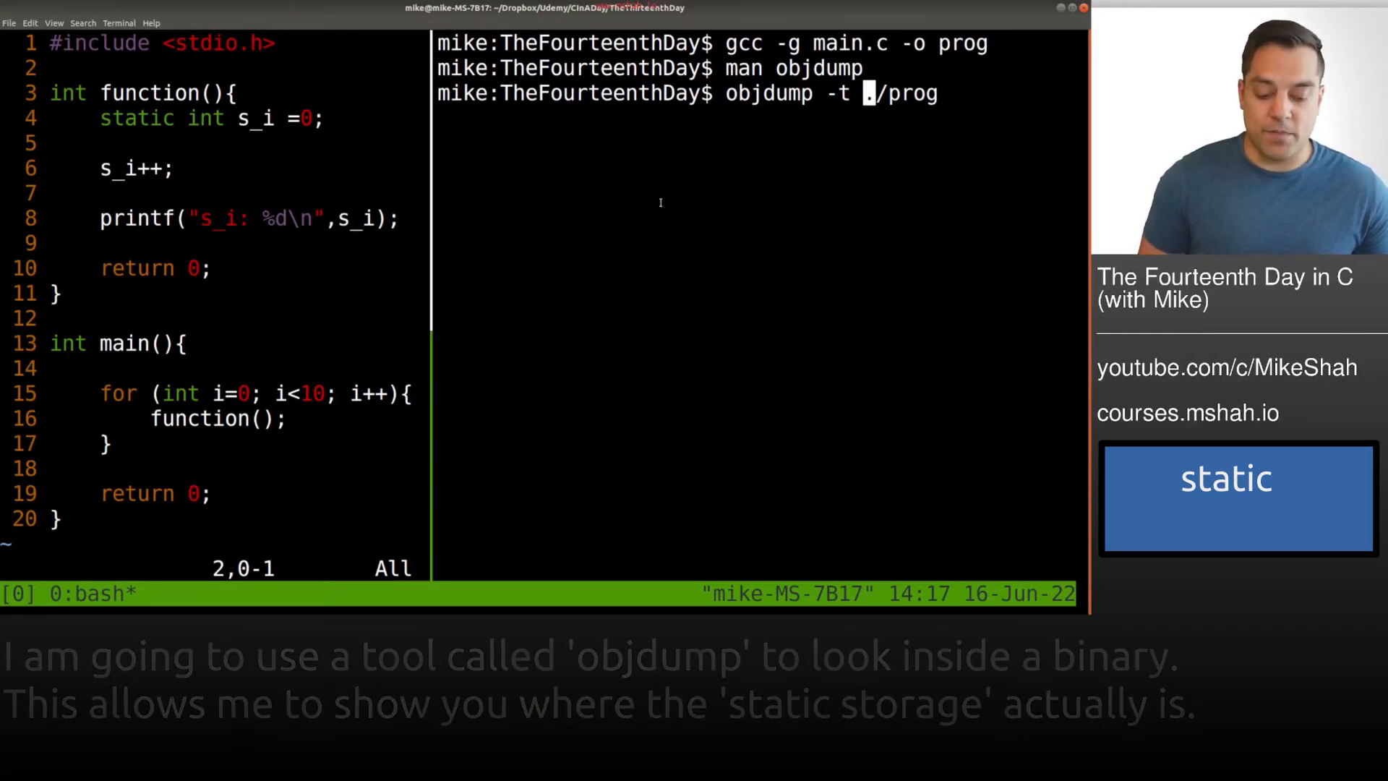
- Run objdump -t ./prog and fit the full symbol table on screen, showing s_i.0 in .bss
key(Return)
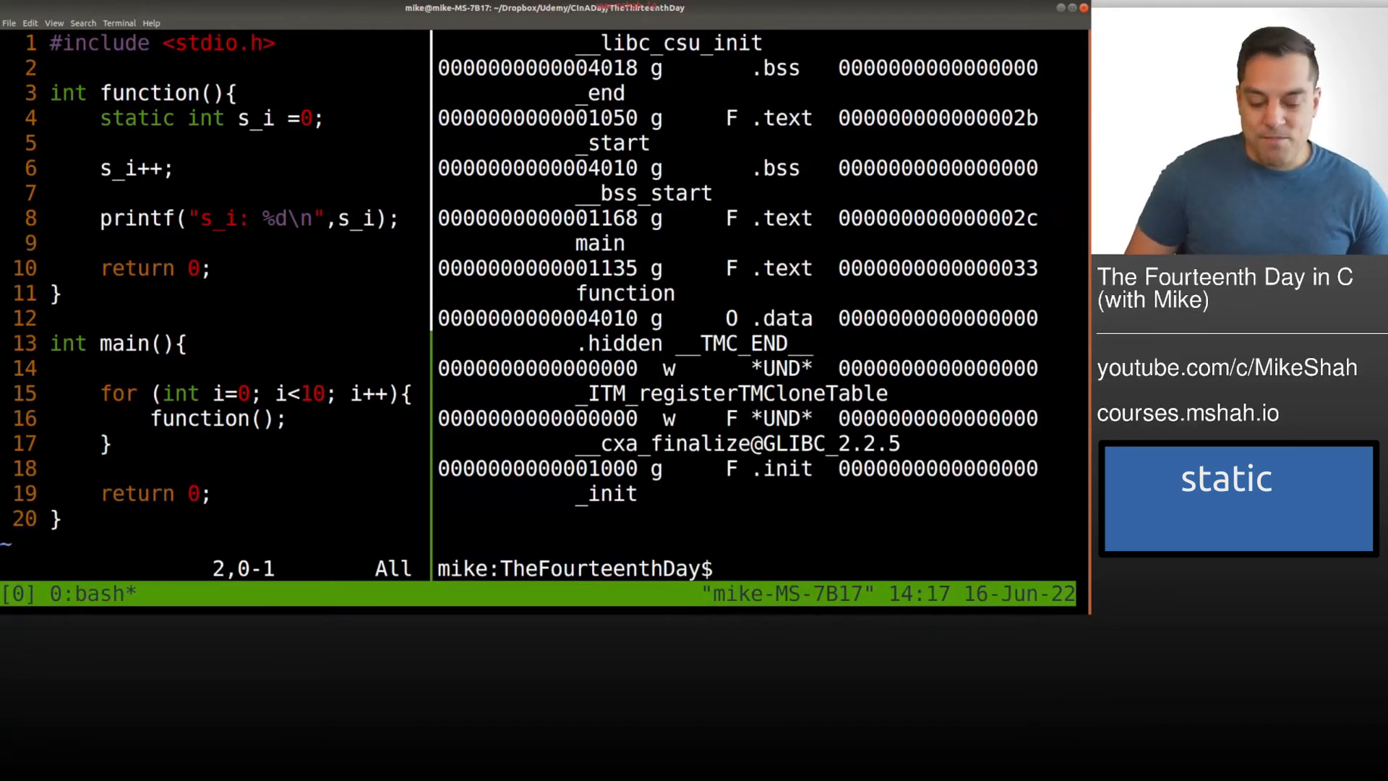
click(117, 22)
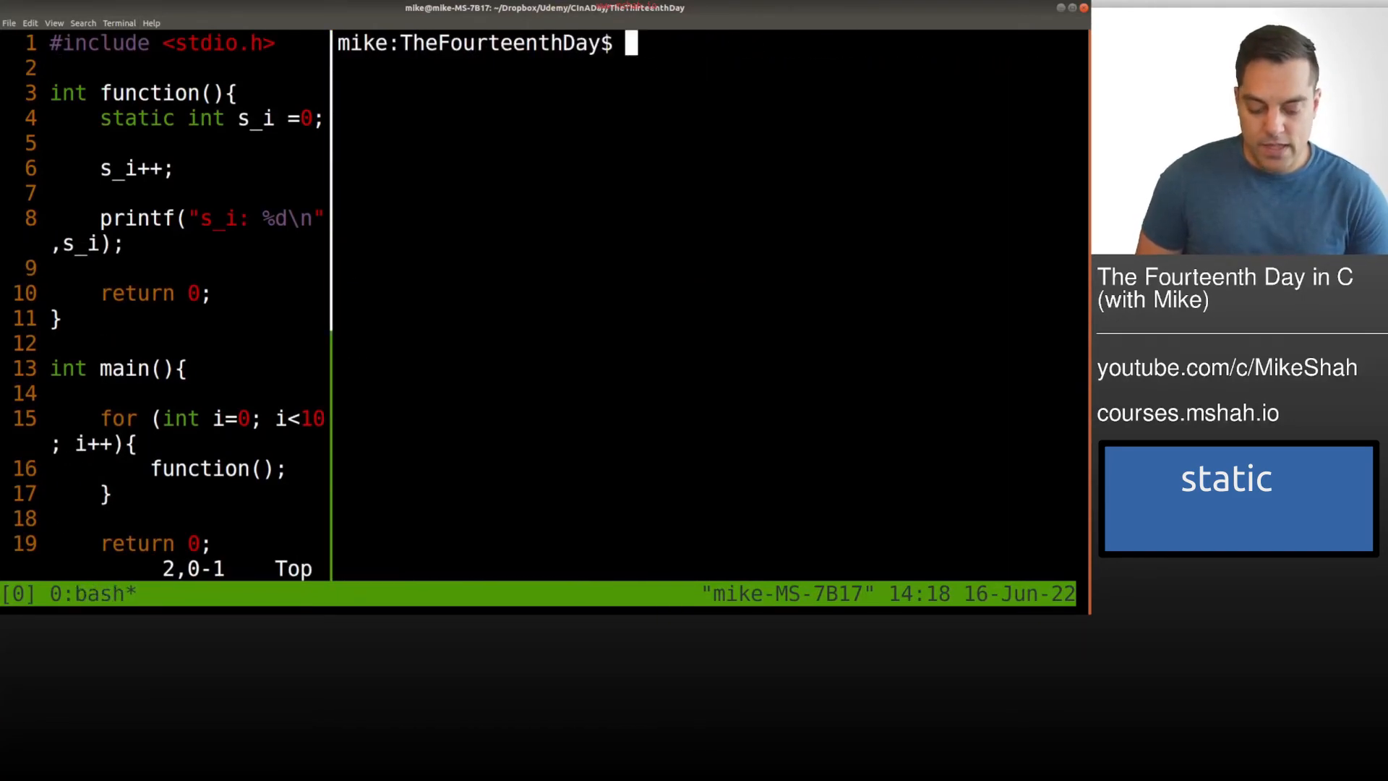
key(Return)
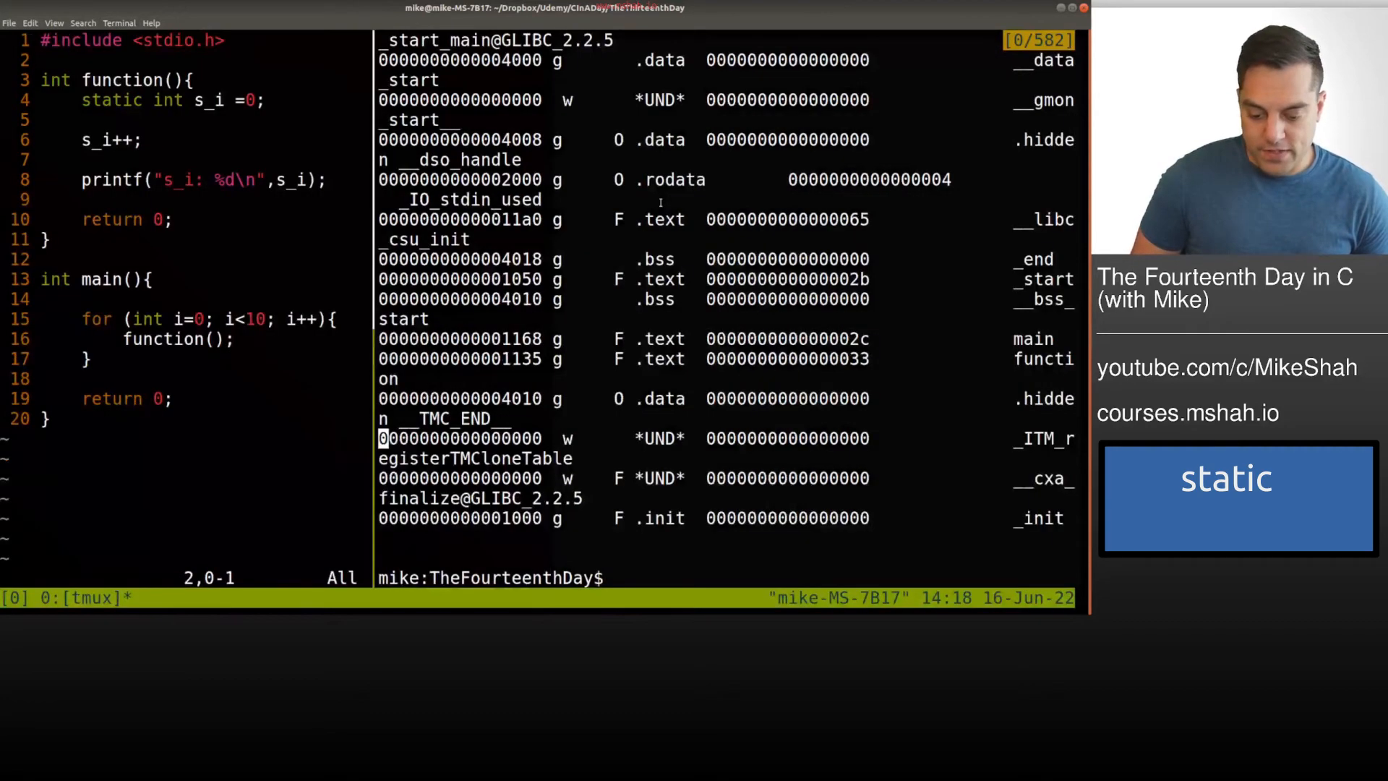
click(119, 22)
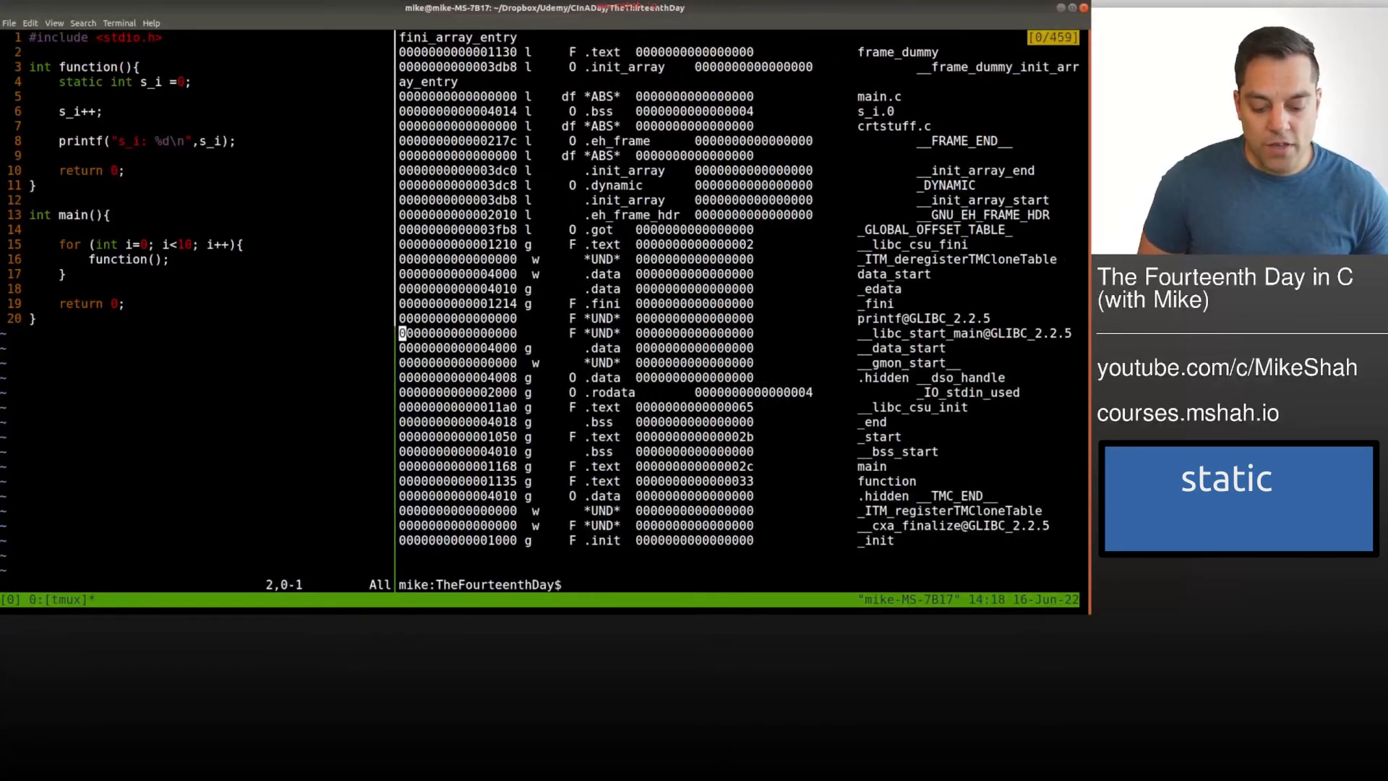
scroll(up, 3)
text(static int ABC =0;)
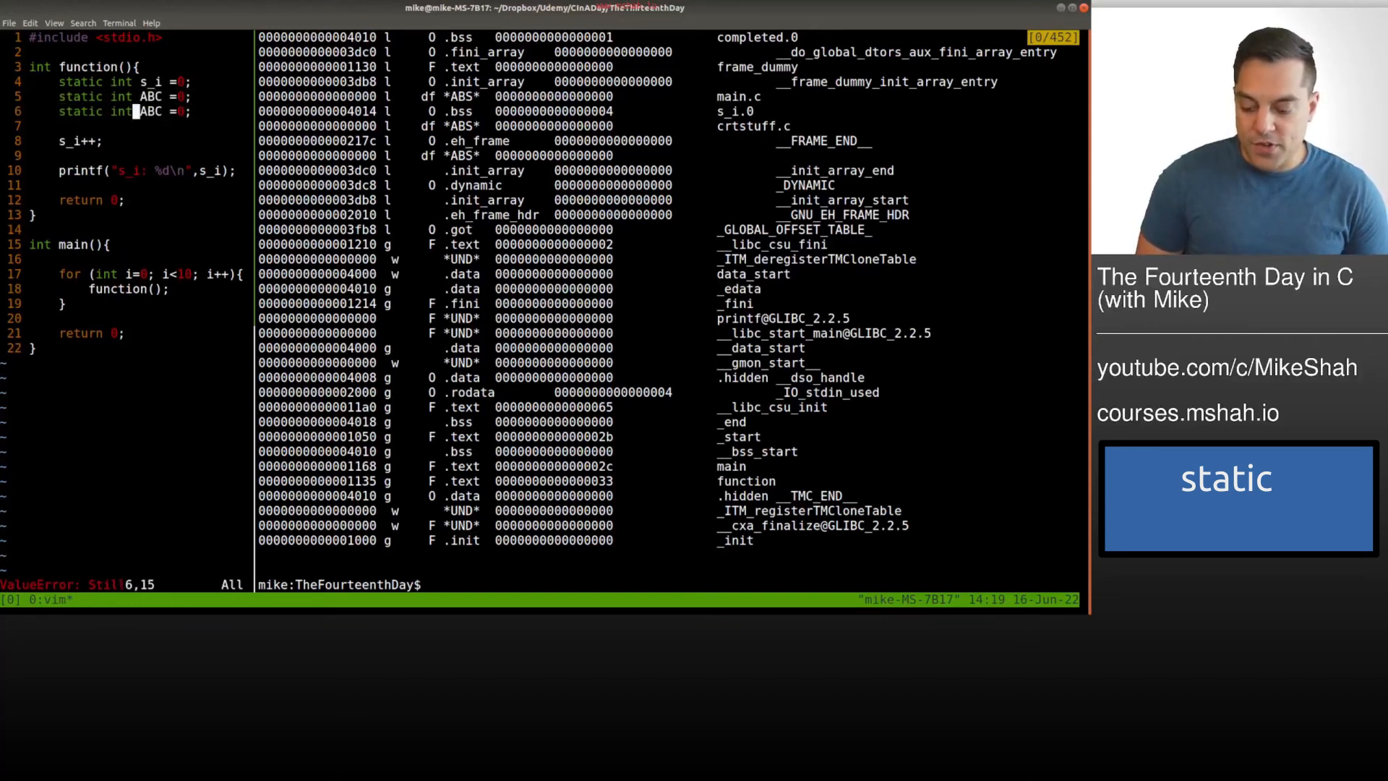
- Rename the duplicated static to XYZ and rebuild prog with gcc -g
text(XYZ)
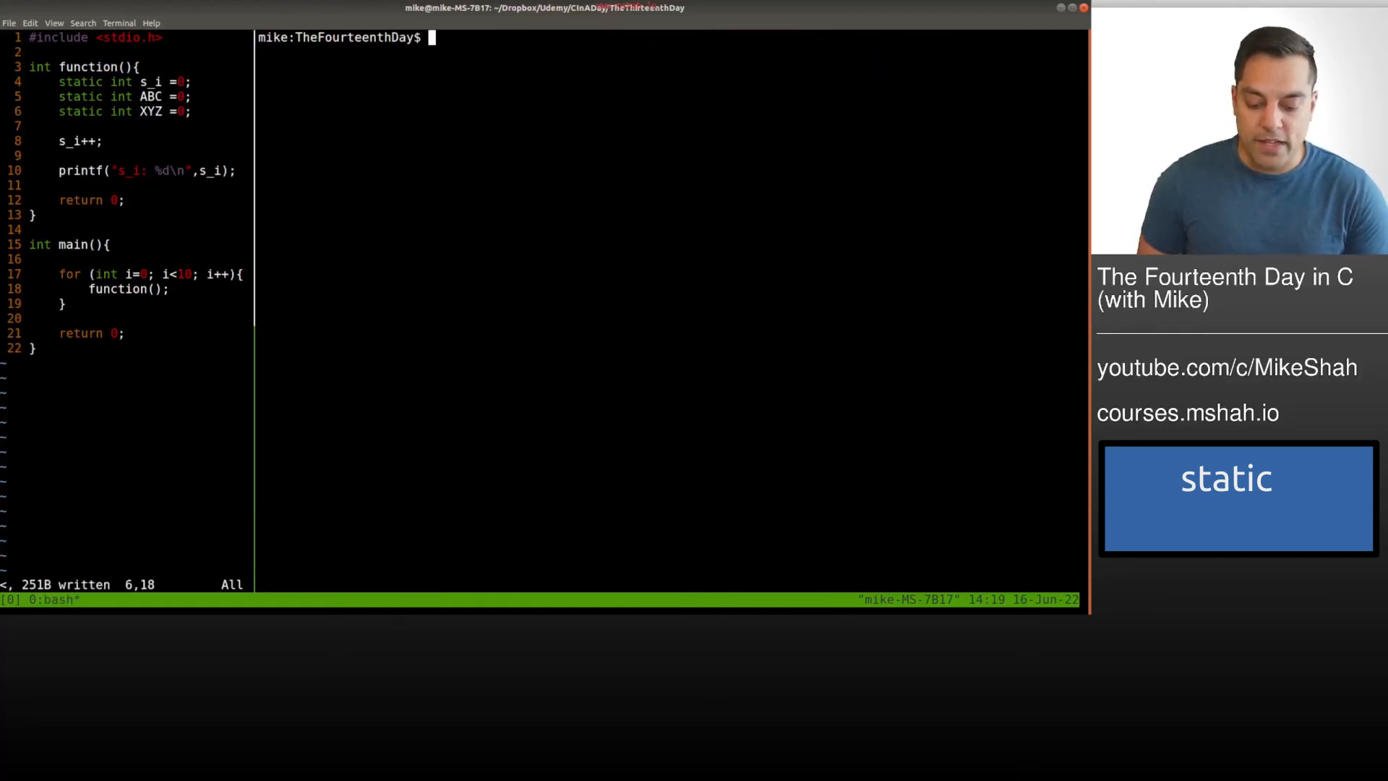
text(gcc -g main.c -o prog)
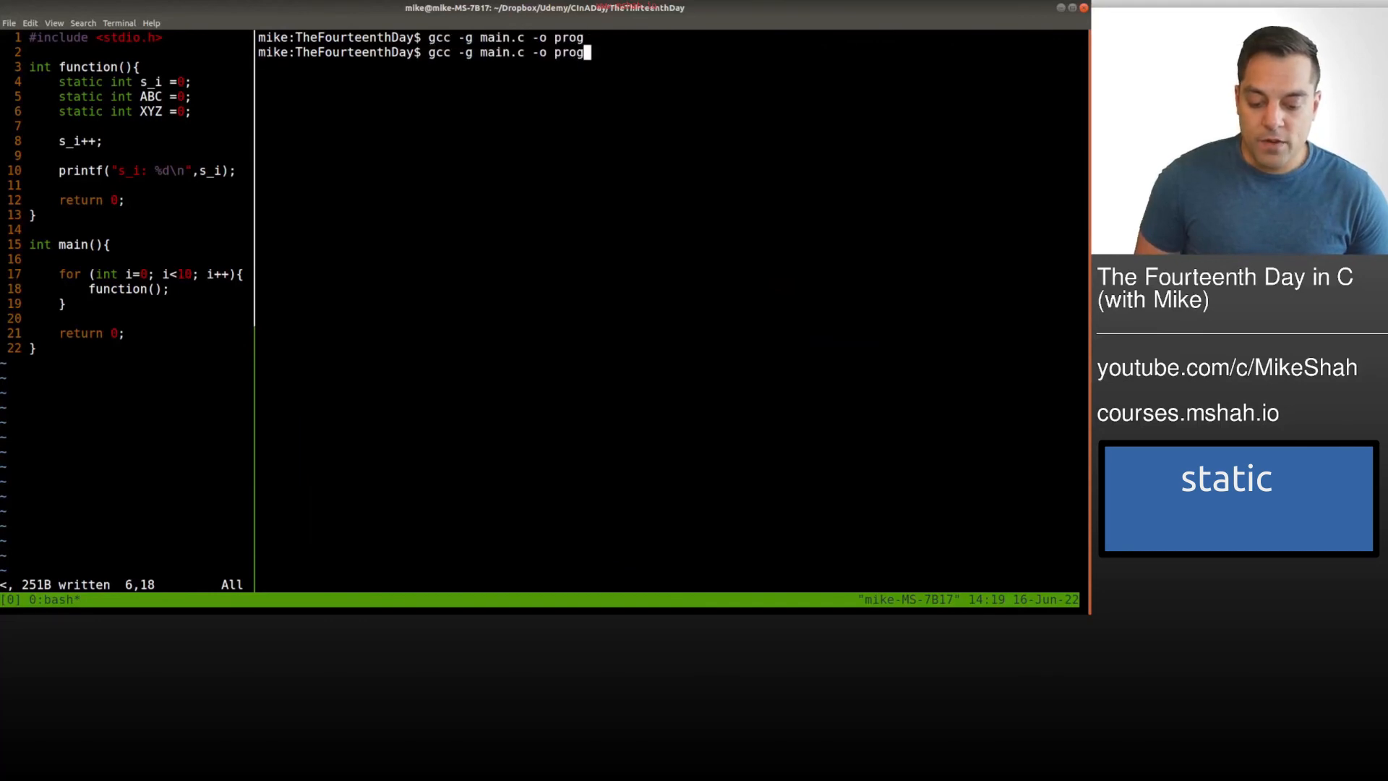
key(Return)
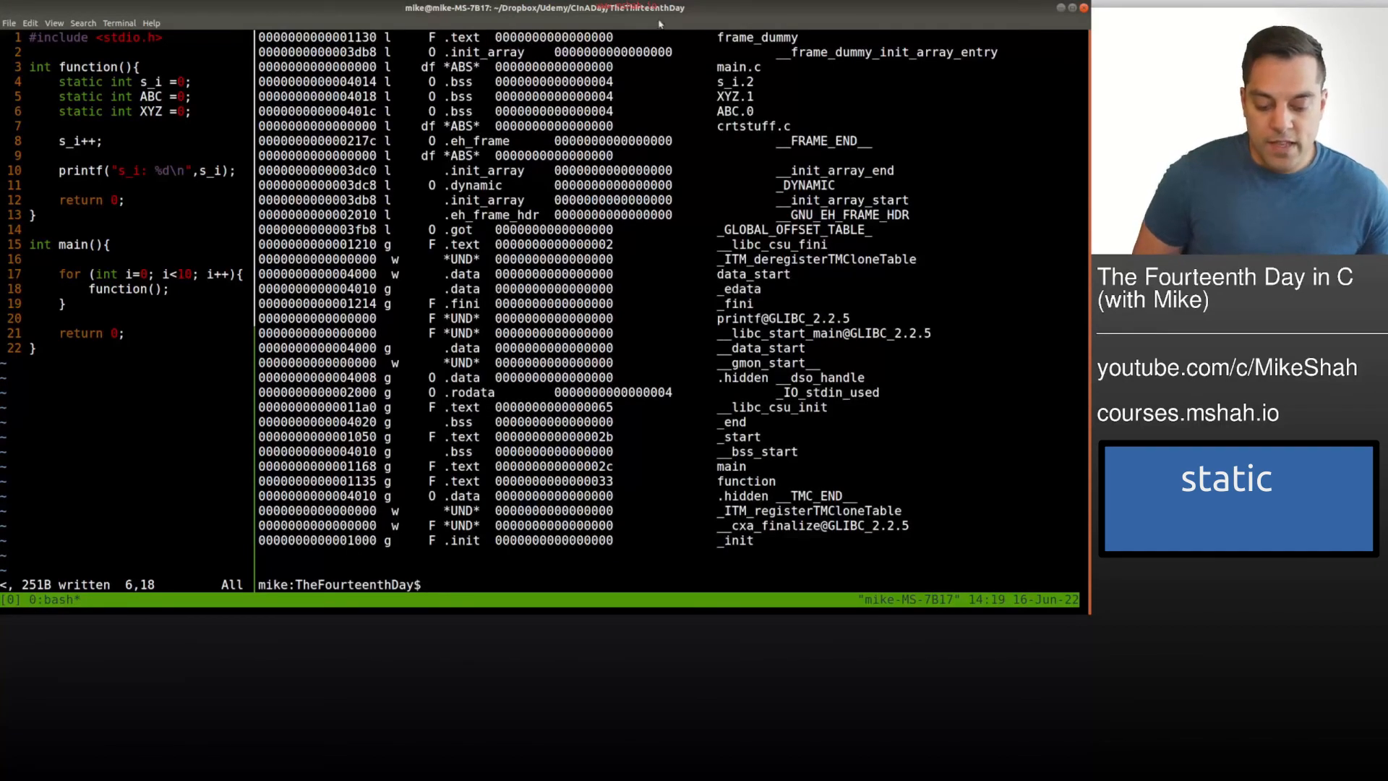